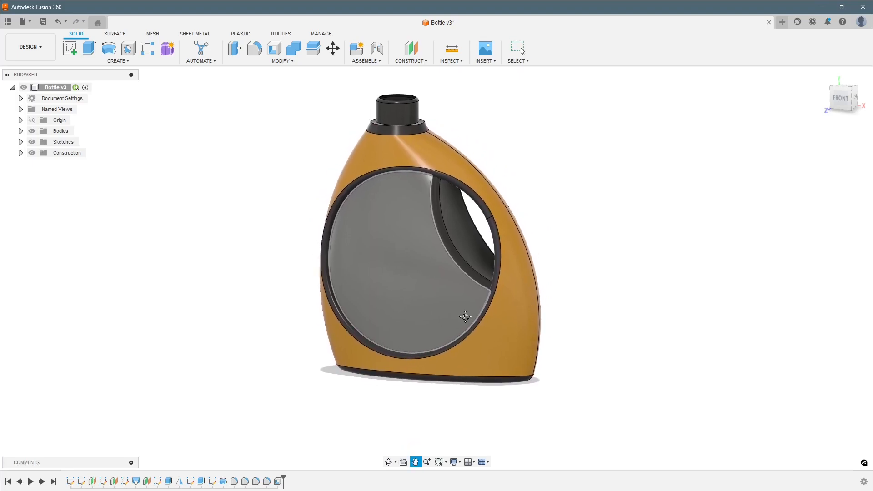
Orbit the finished orange bottle to show it before starting a new design
left_click_drag(462, 317, 390, 289)
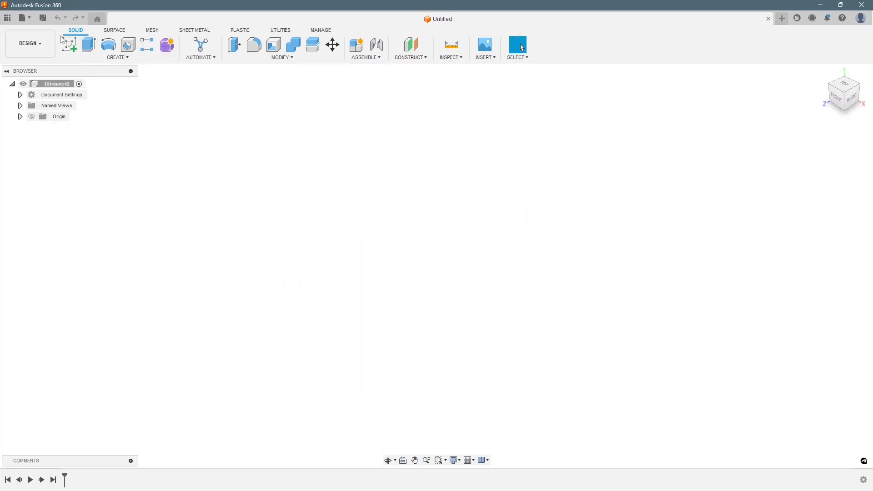
Sketch on the front plane a 600 mm vertical line with a 100 mm horizontal base line
left_click(72, 45)
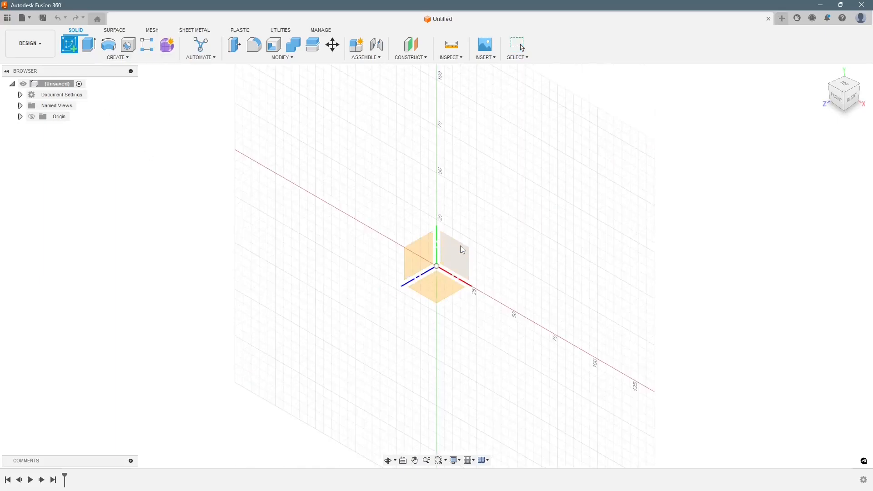
left_click(451, 254)
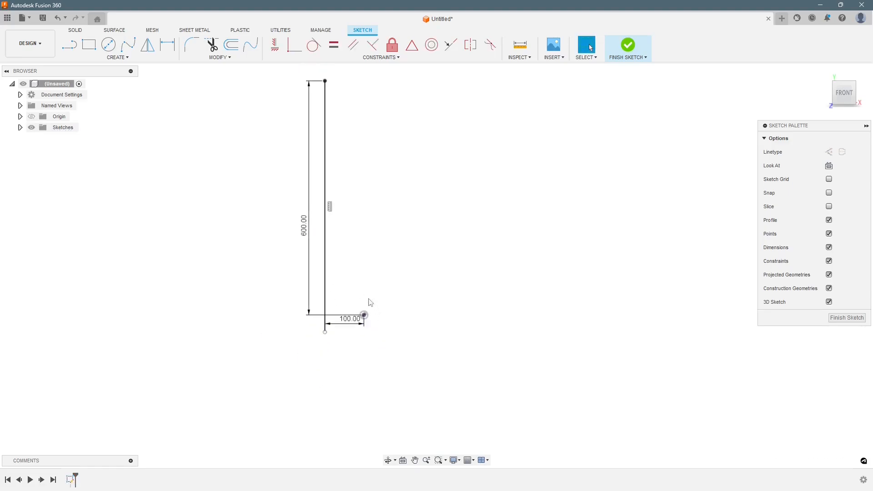
left_click(118, 56)
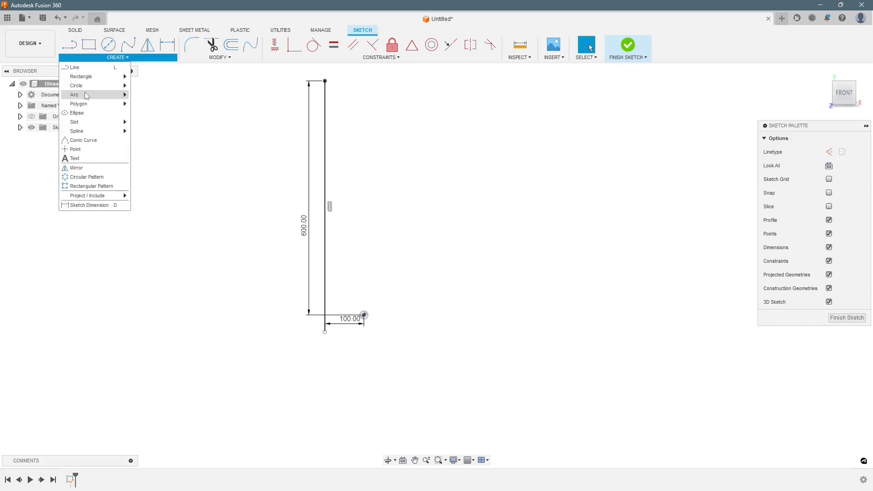
Draw the right 3-point arc with ends at 75 and 250 mm and radius 500
left_click(74, 95)
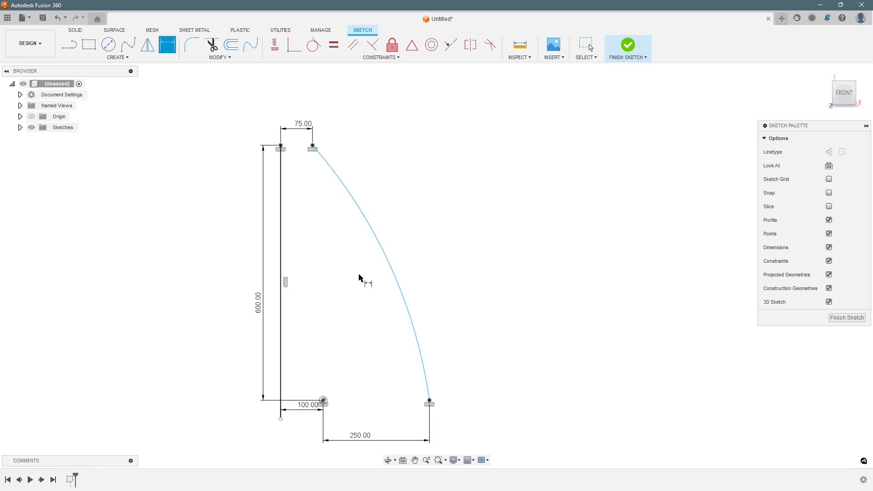
mouse_move(403, 222)
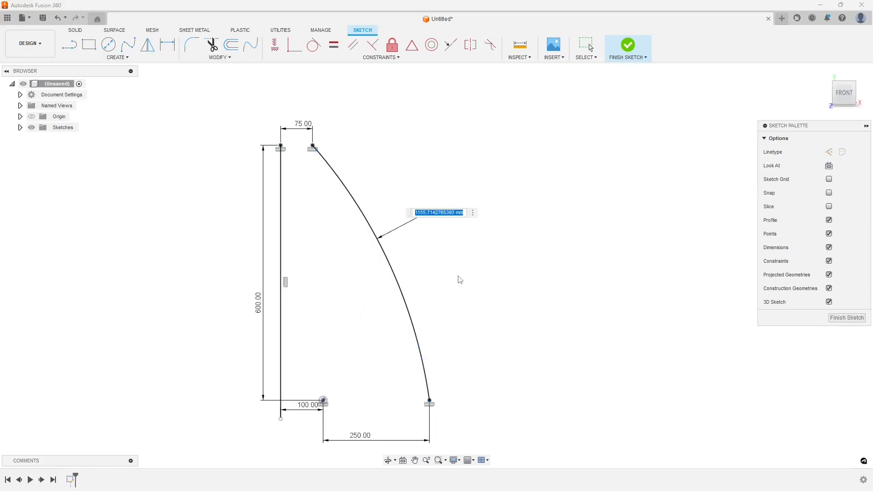
type("500.00")
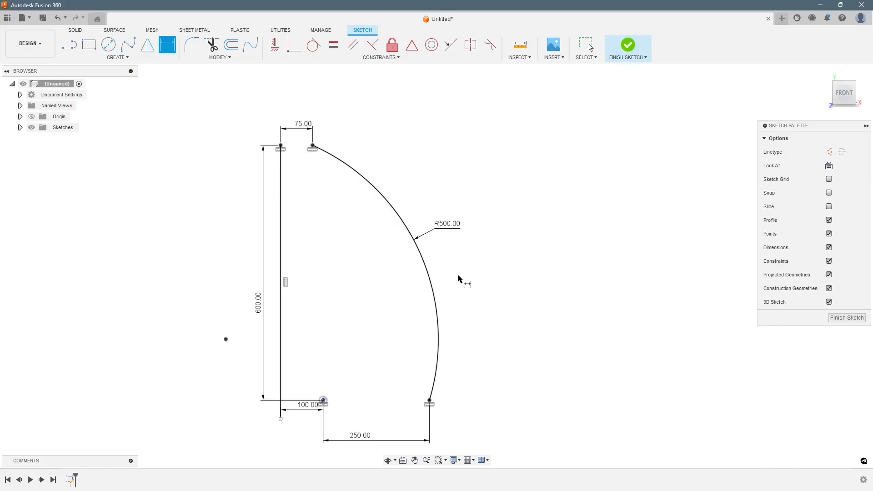
Draw the left arc at 75 and 250 mm with radius 600 and finish the profile sketch
left_click(117, 57)
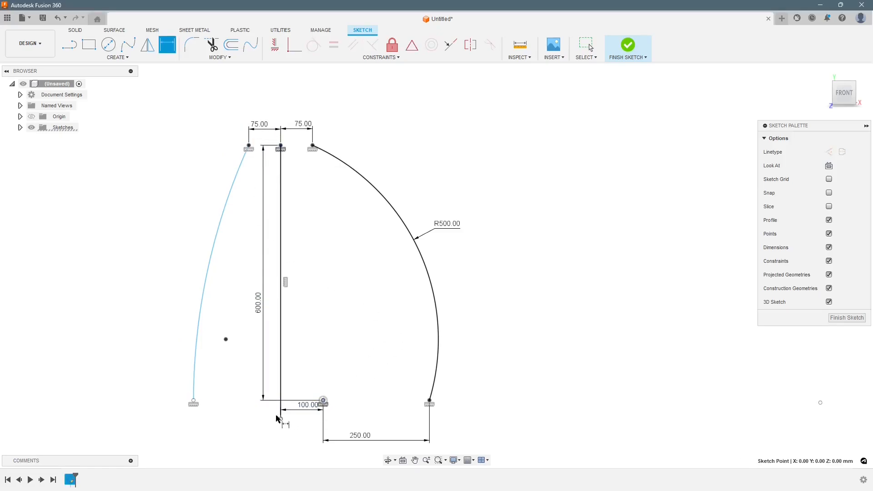
left_click(278, 419)
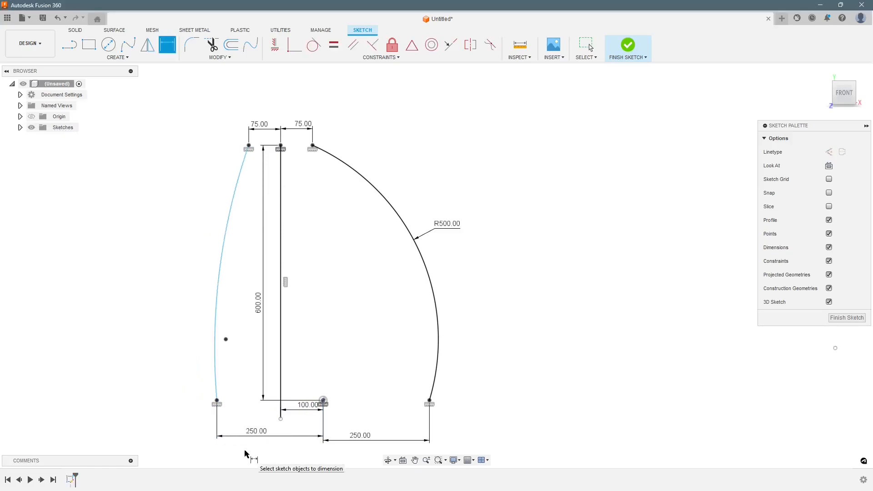
mouse_move(269, 71)
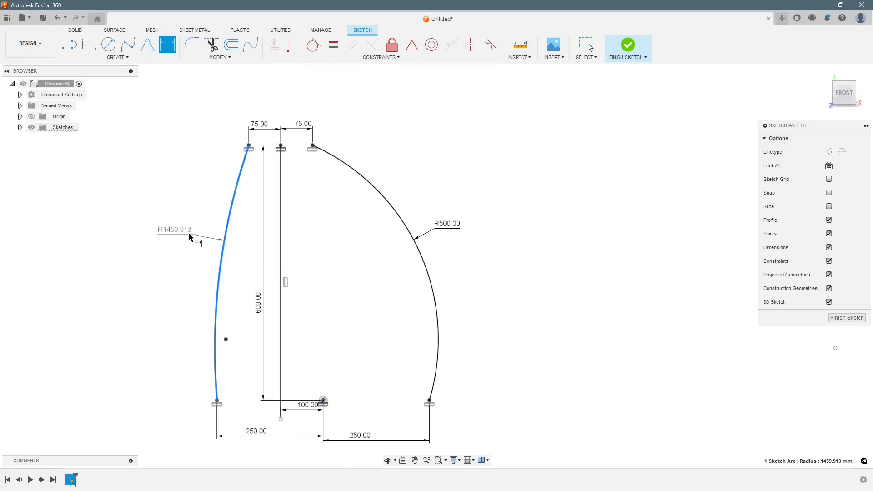
double_click(174, 229)
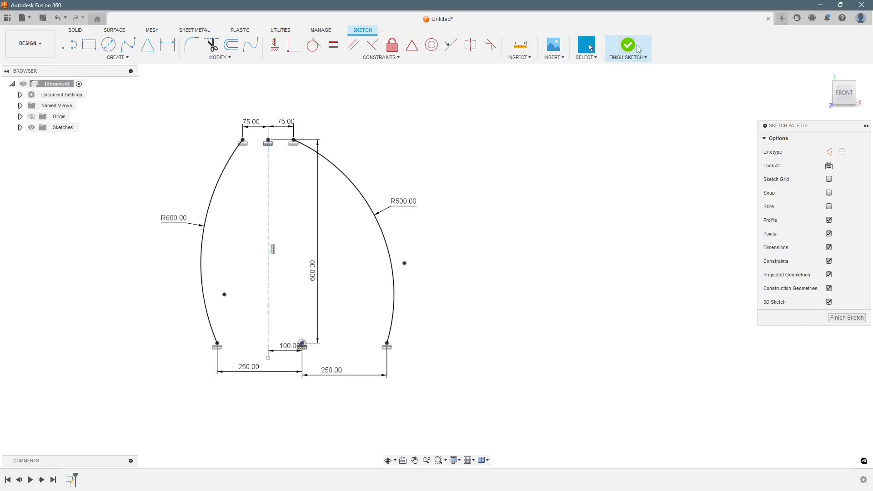
left_click(627, 44)
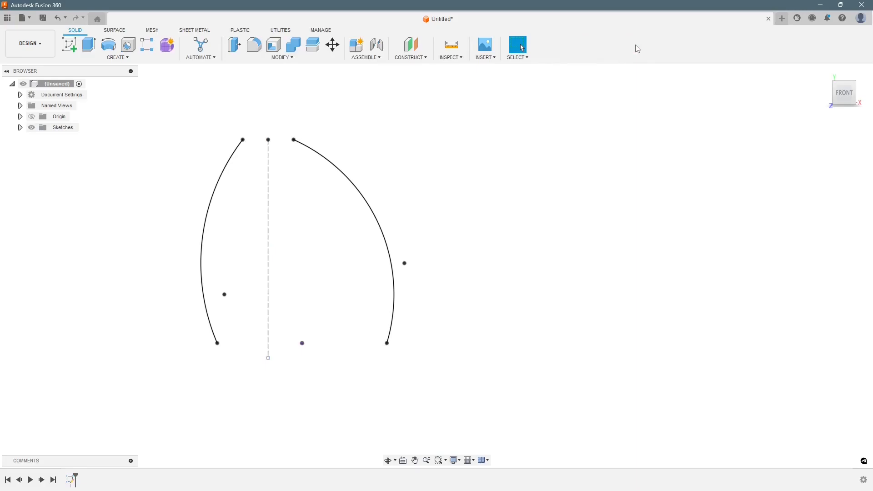
mouse_move(273, 174)
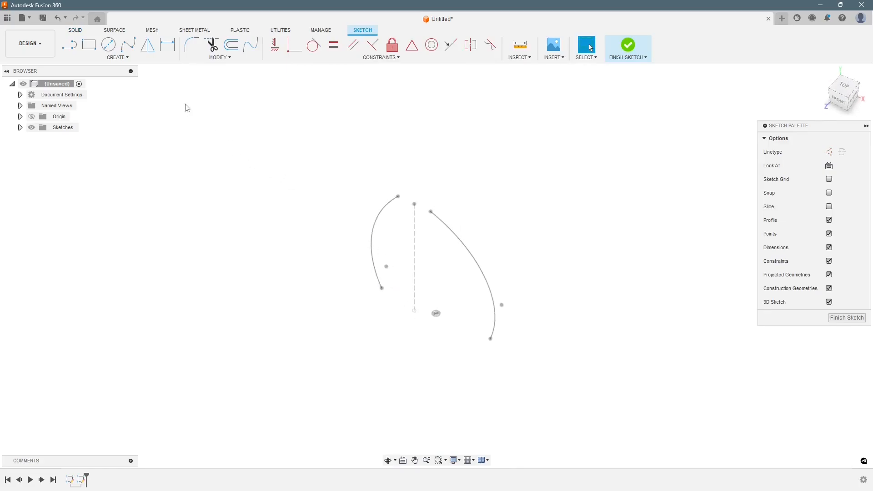
Sketch a base ellipse through the arcs' lower ends, 200 mm on its minor axis, and finish
left_click(116, 57)
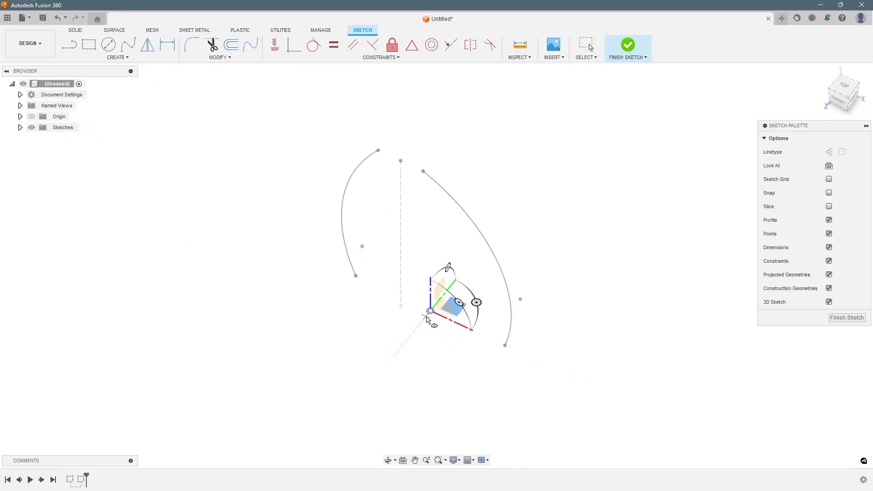
left_click_drag(429, 311, 482, 348)
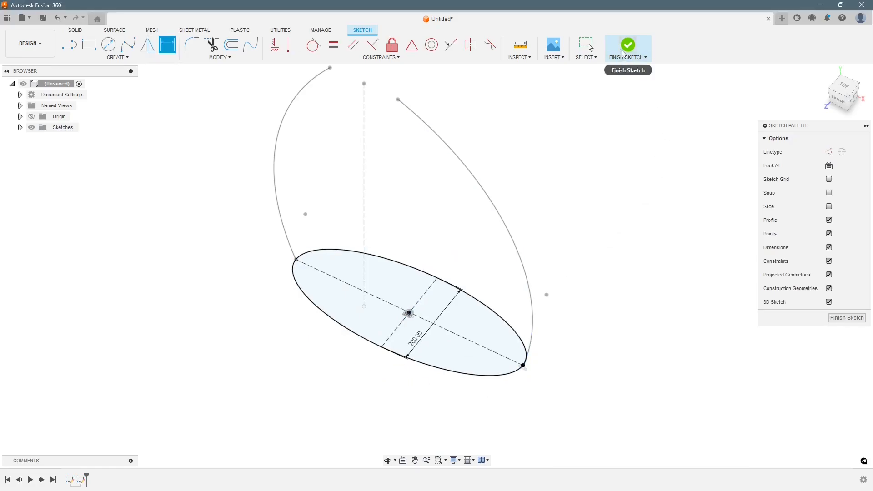
left_click(628, 45)
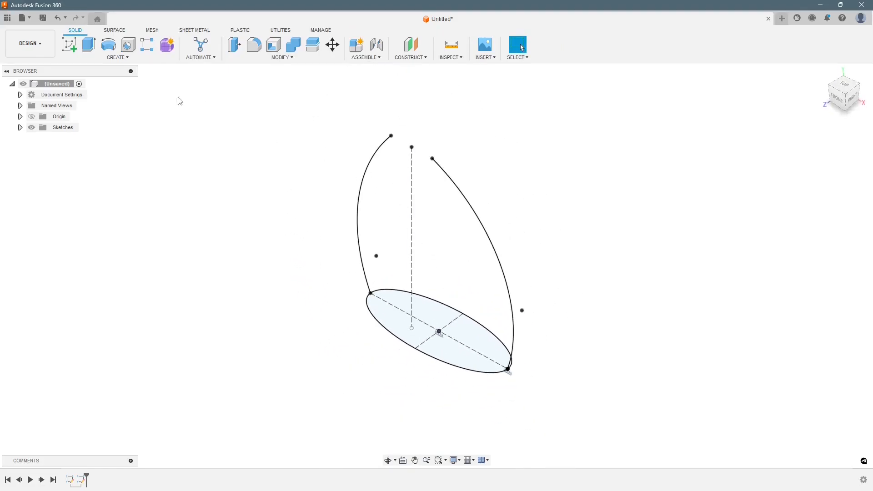
Save the design as 'Bottle' in the Youtube project
key("ctrl+s")
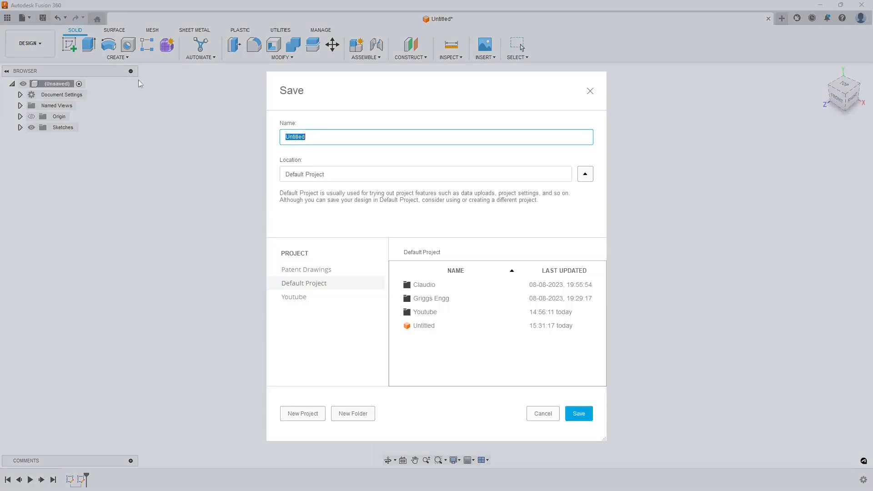
left_click(293, 297)
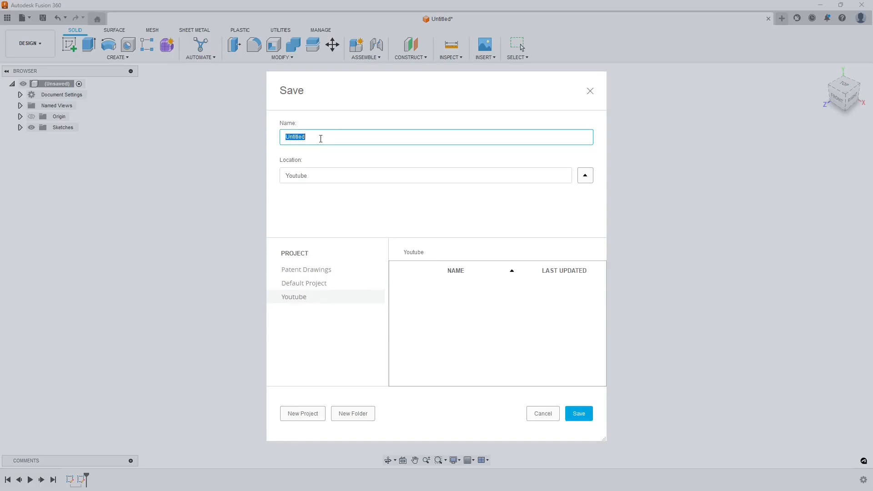
type("Bot")
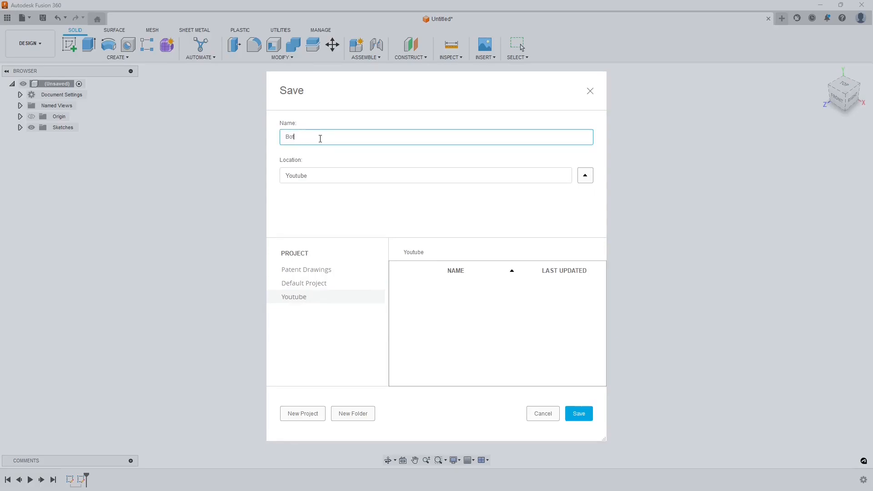
left_click(578, 413)
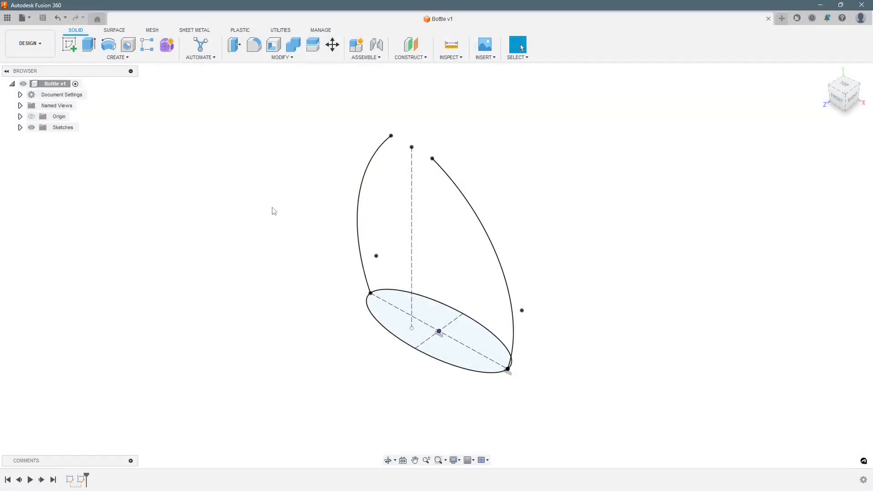
mouse_move(407, 46)
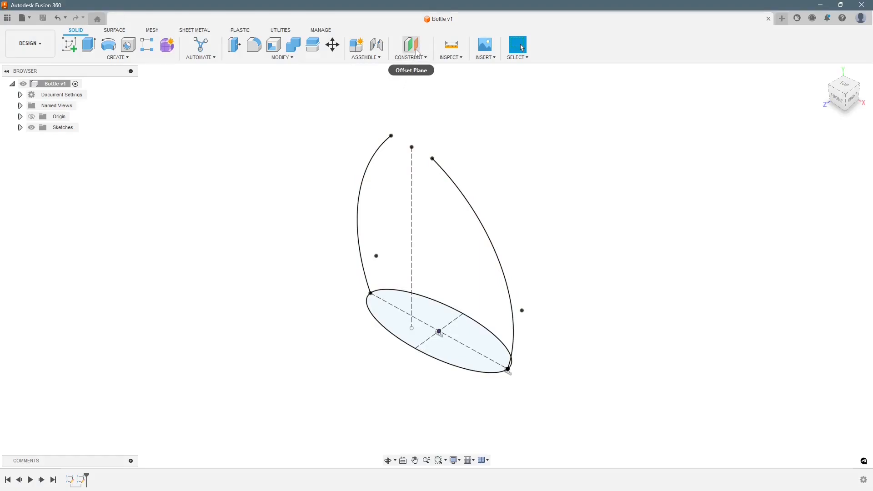
Create a construction plane offset above the ground plane for the next sketch
left_click(410, 44)
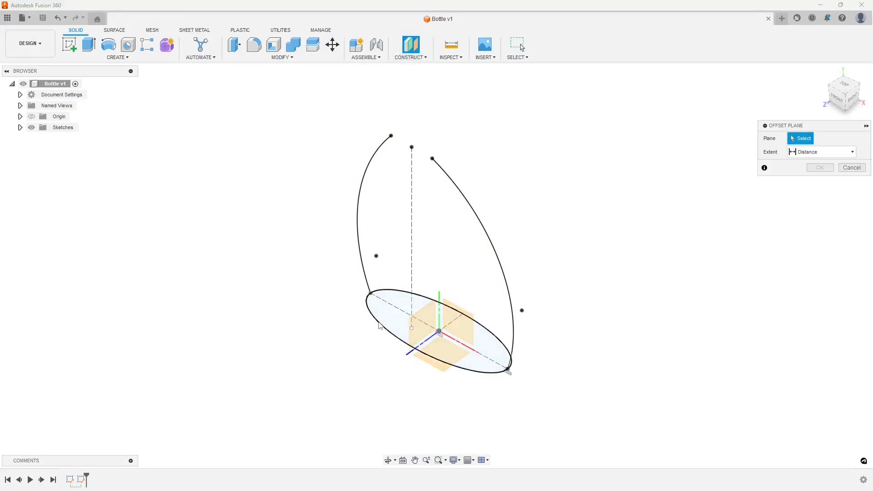
left_click(432, 326)
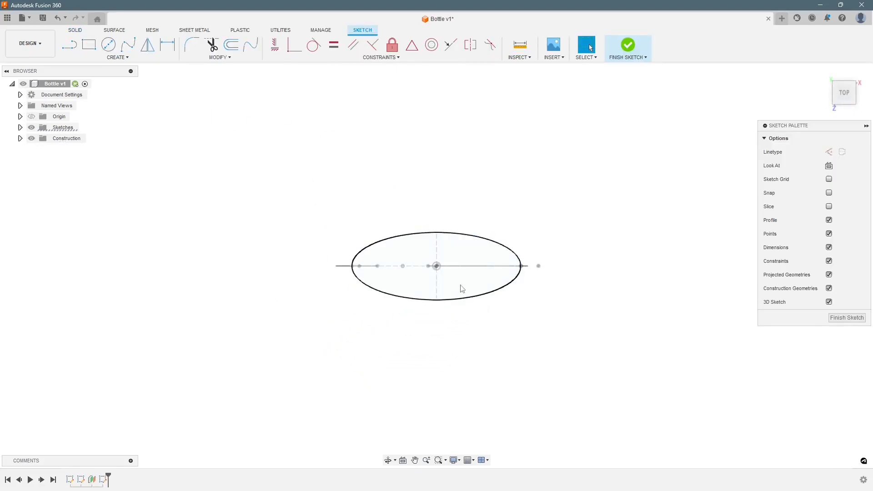
Sketch a second ellipse on the raised plane touching both arcs, 260 mm minor axis, and finish
left_click(117, 56)
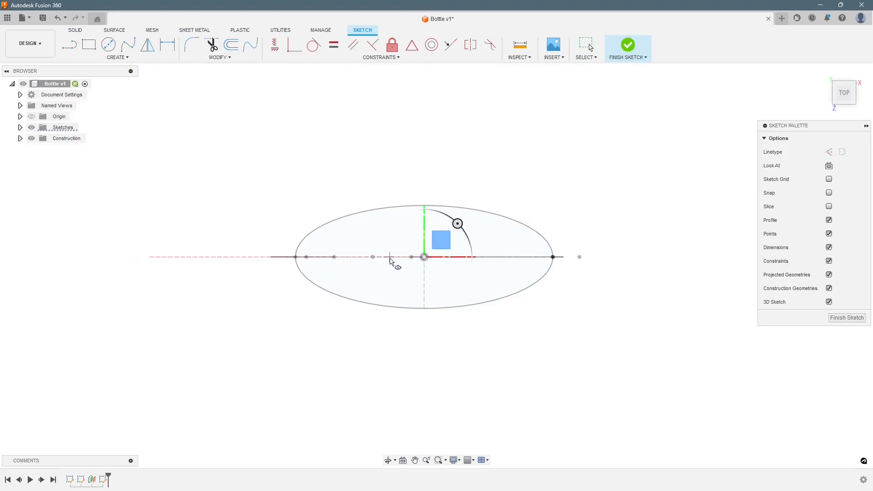
left_click_drag(423, 257, 498, 256)
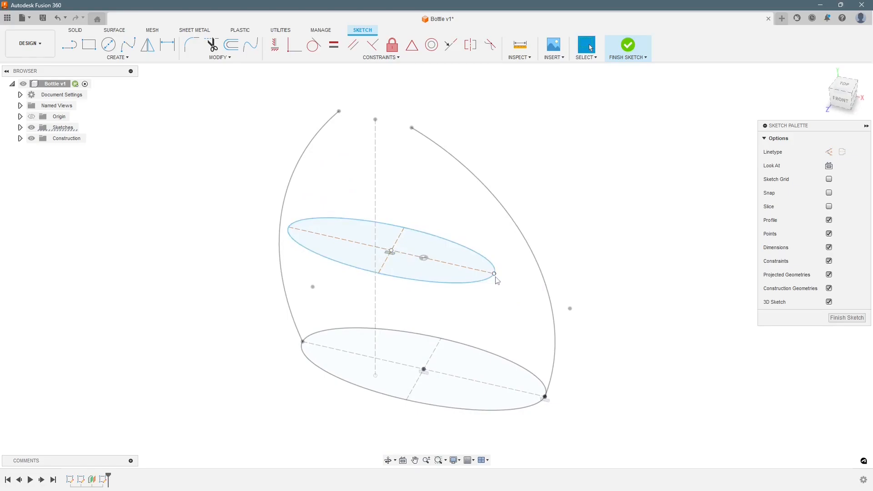
left_click(545, 297)
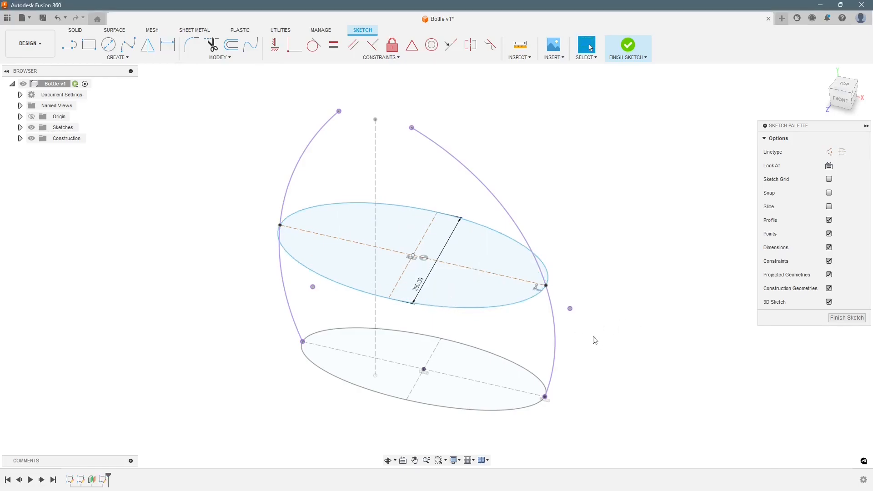
left_click(627, 45)
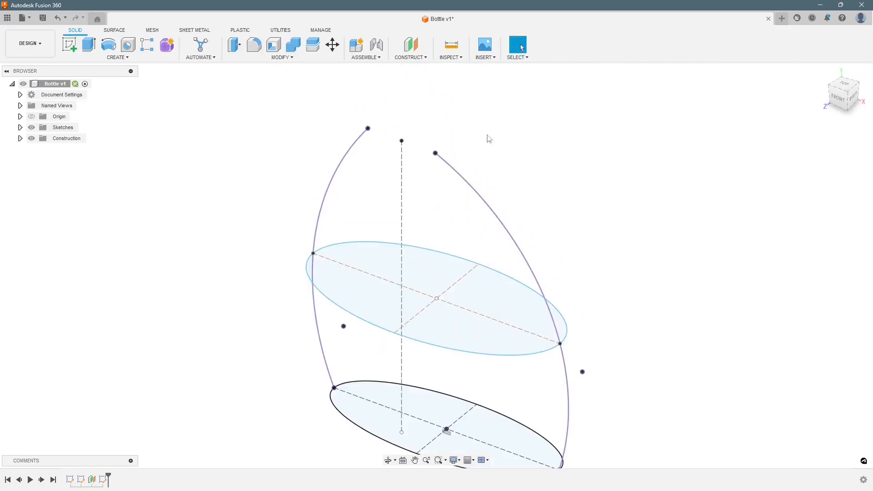
mouse_move(419, 67)
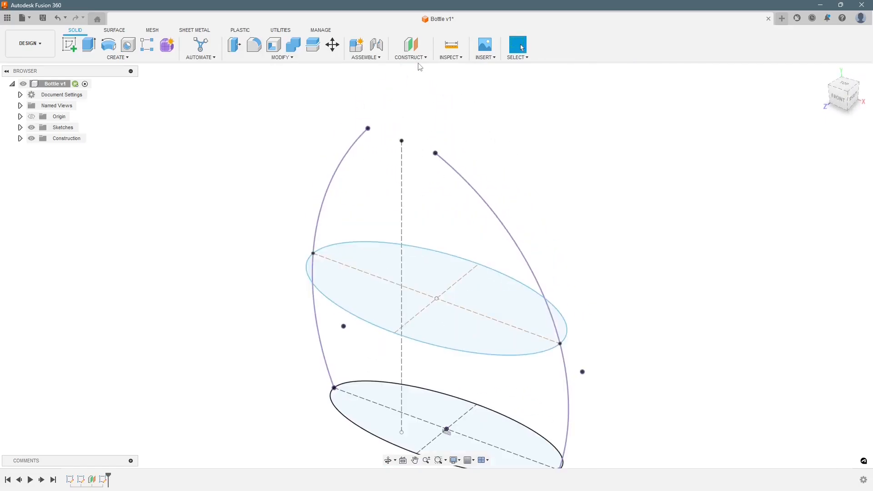
Create an offset plane from the ground plane extending To Object at the right arc's top end
left_click(410, 48)
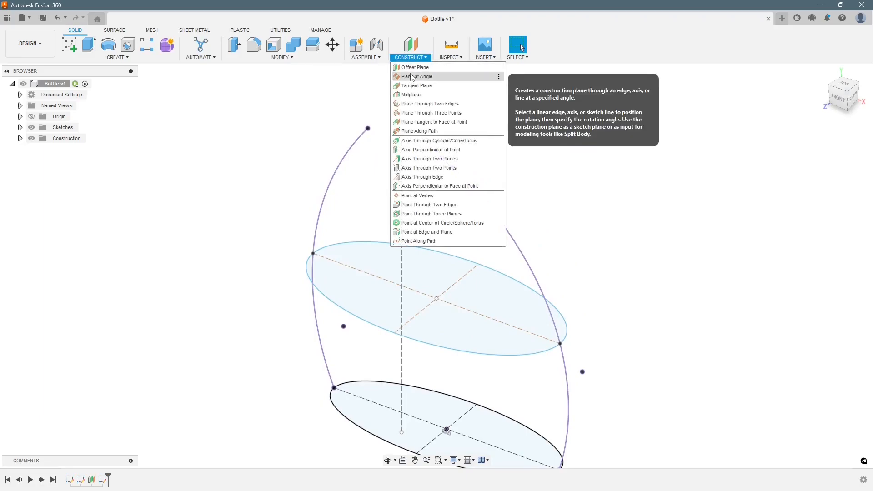
left_click(414, 67)
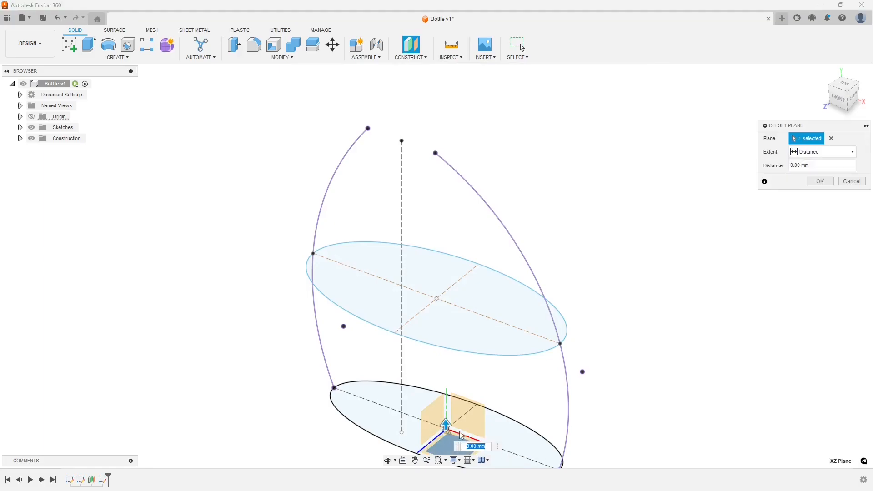
left_click_drag(446, 423, 446, 202)
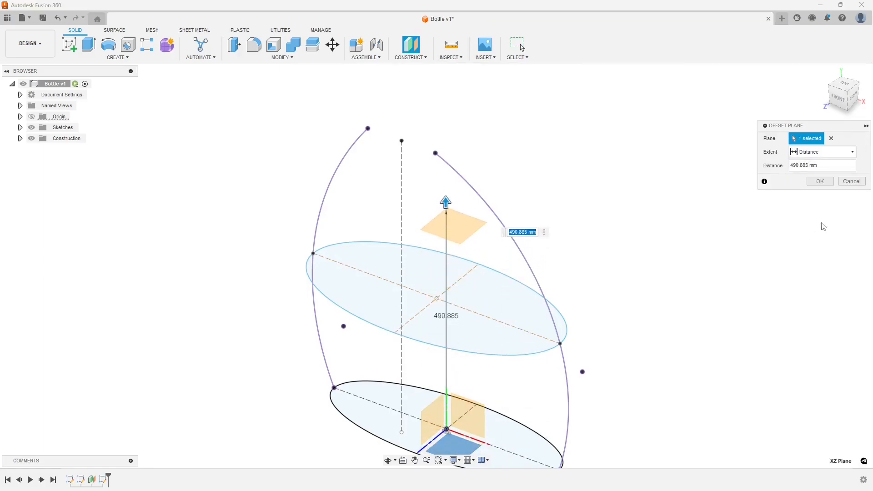
left_click(821, 151)
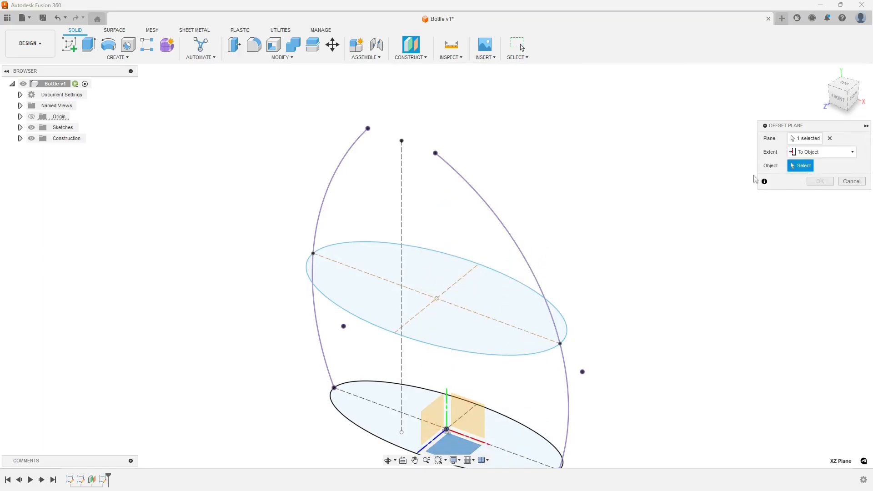
left_click(435, 153)
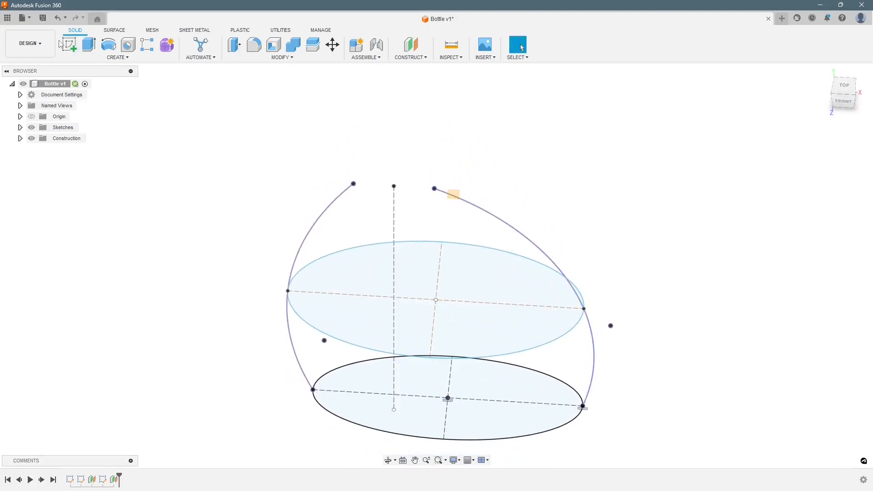
Sketch a small ellipse on the top plane joining both arc endpoints and finish it
left_click(68, 46)
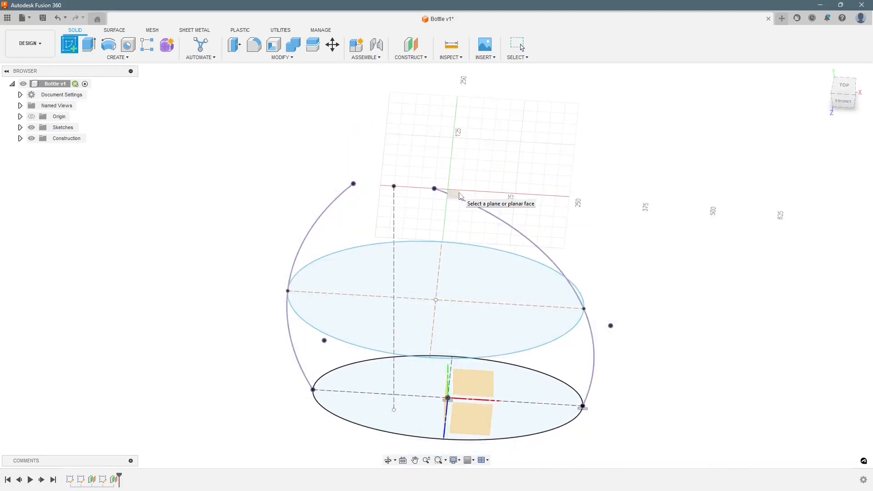
left_click(453, 189)
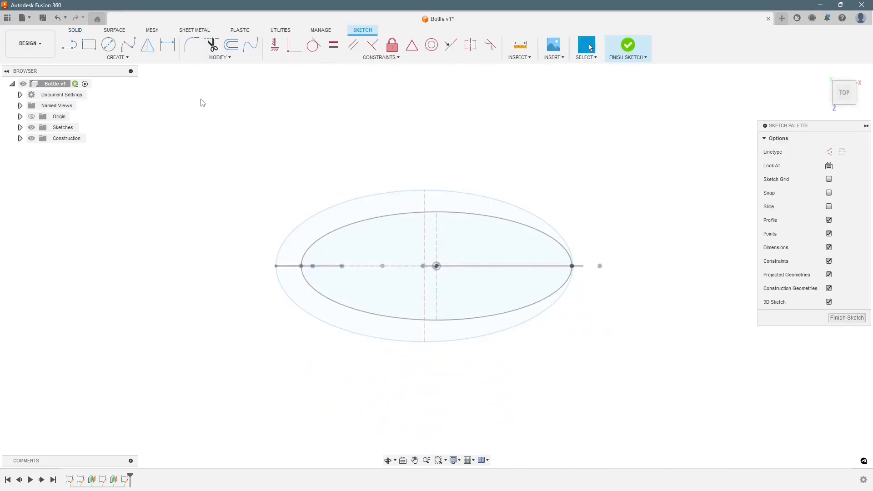
left_click(107, 44)
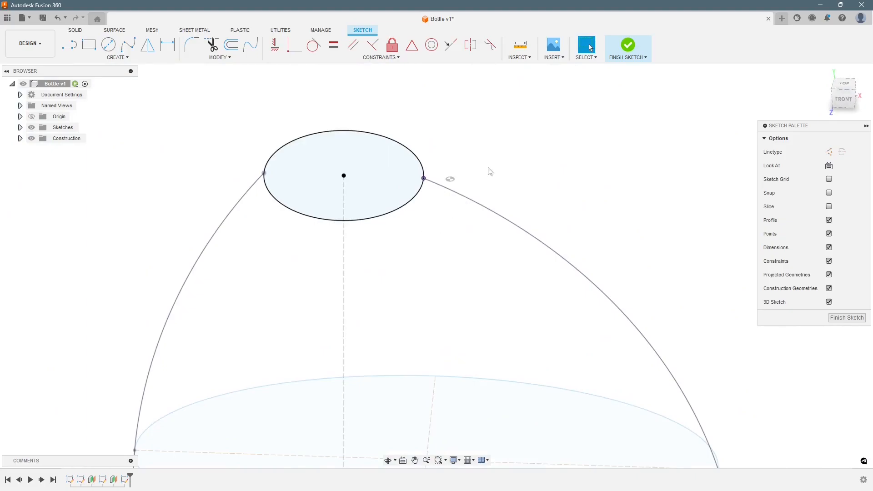
left_click(627, 45)
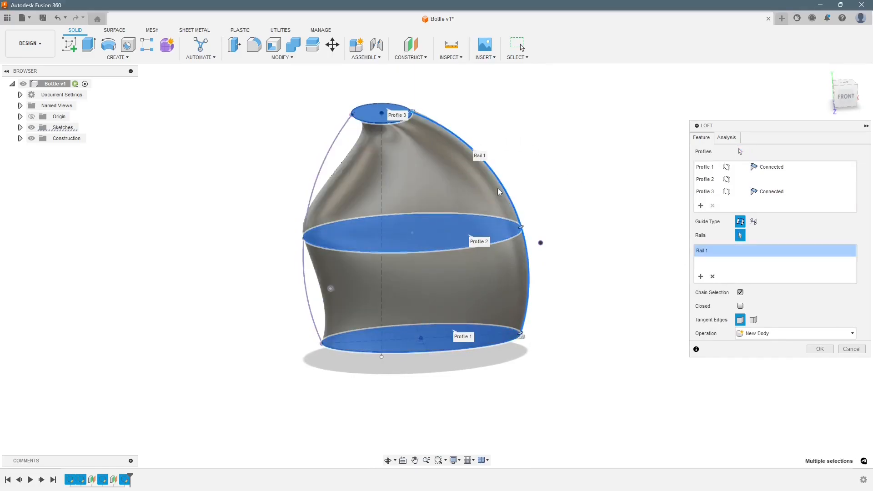
Add the left curve as the second rail and confirm the lofted bottle body
left_click(313, 182)
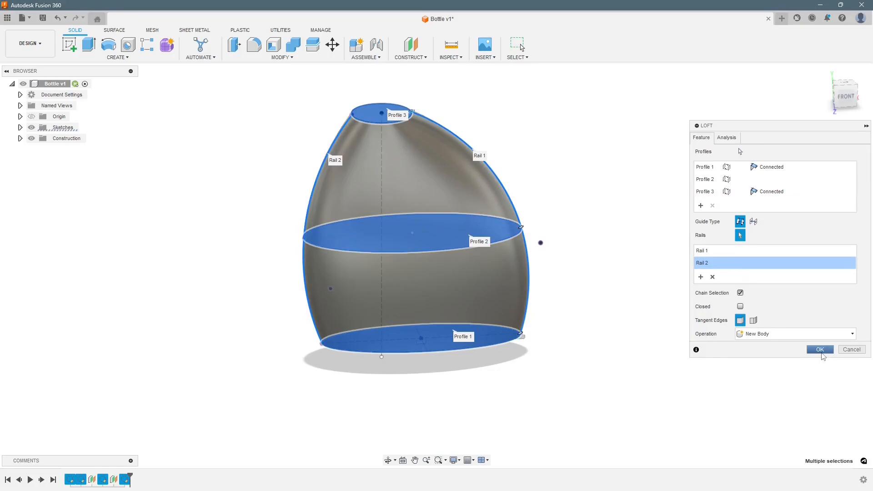
left_click(819, 349)
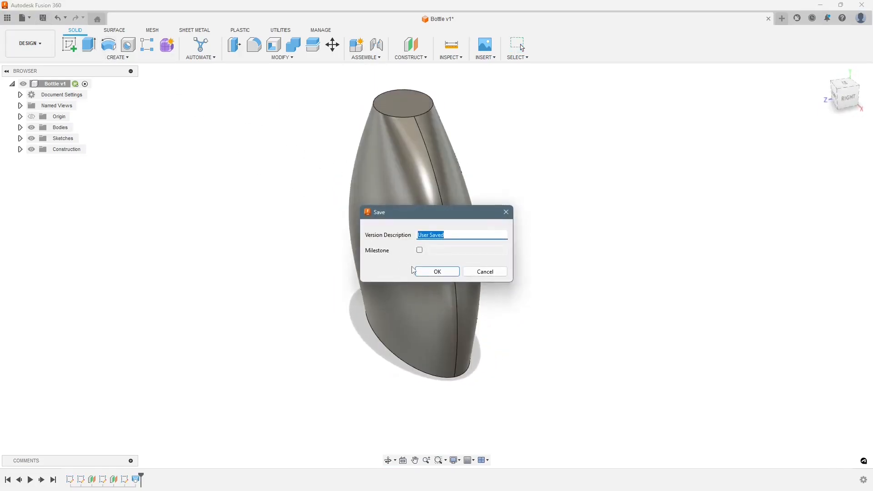
Confirm the Save dialog so the design is stored as Bottle v2
left_click(437, 271)
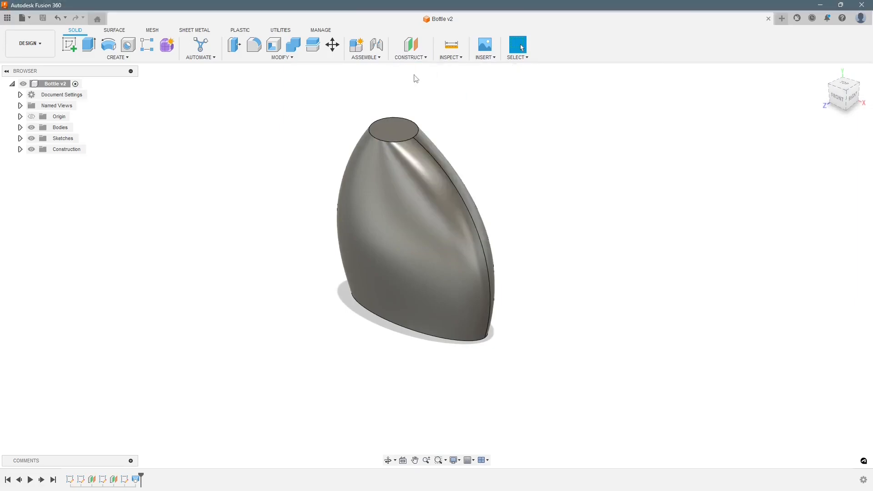
Create an offset construction plane from the origin plane beside the bottle
left_click(409, 44)
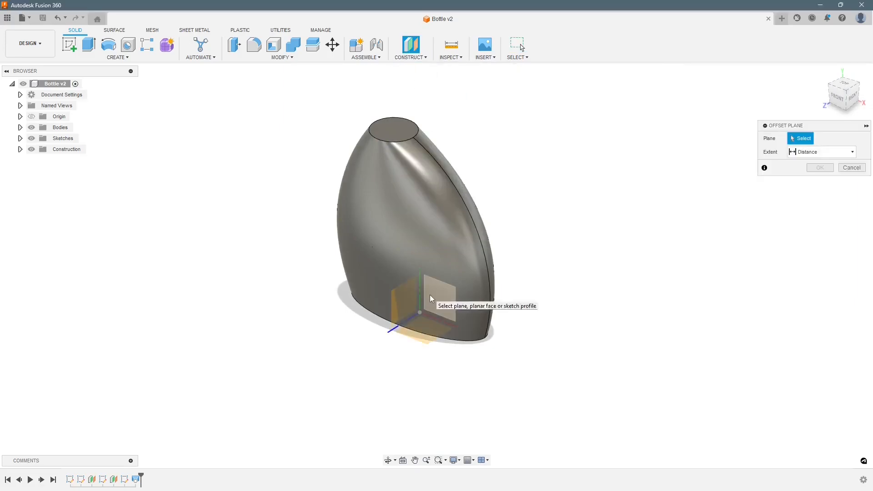
left_click(432, 295)
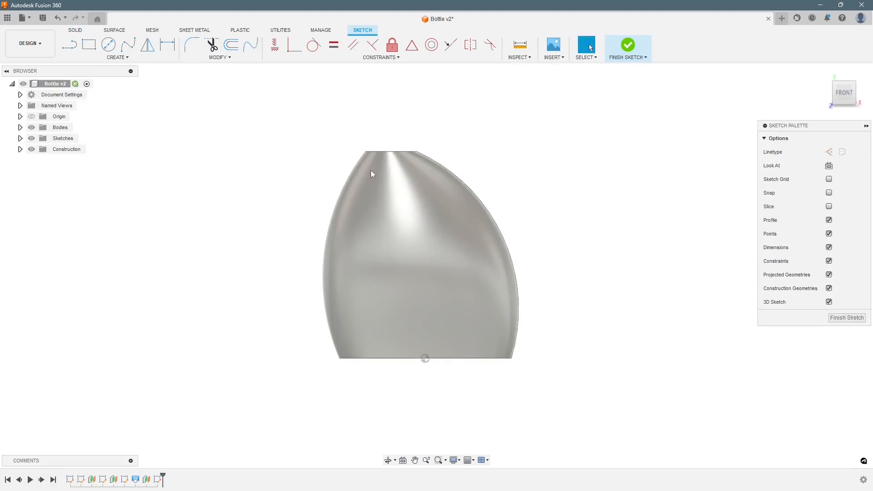
Sketch a Ø450 circle on the offset plane, dimension its centre 40 and 290 from the origin, and finish
left_click(108, 46)
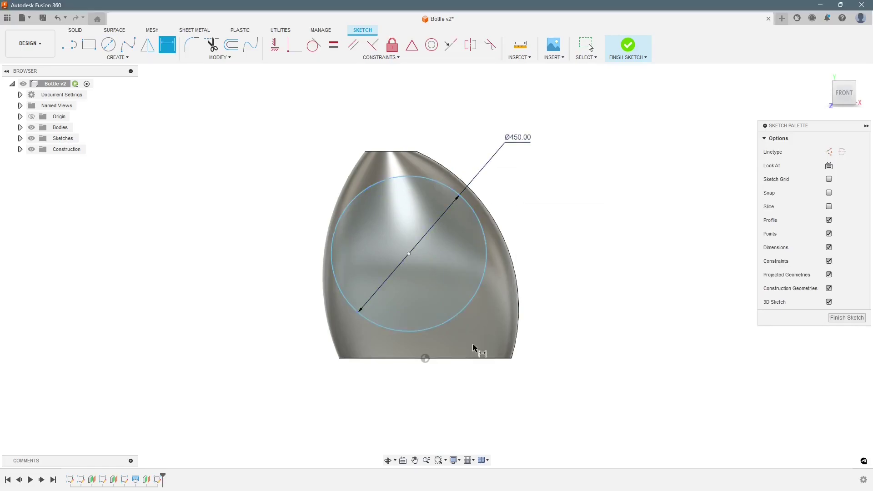
left_click(409, 253)
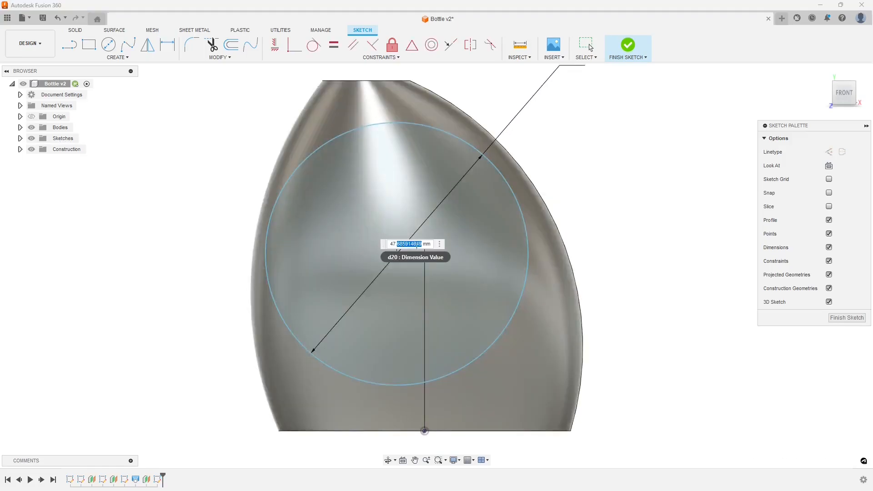
type("40")
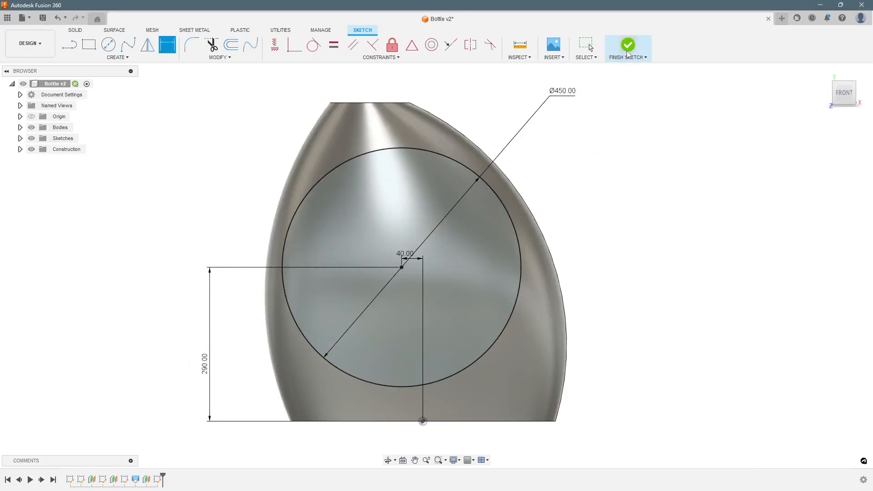
left_click(628, 44)
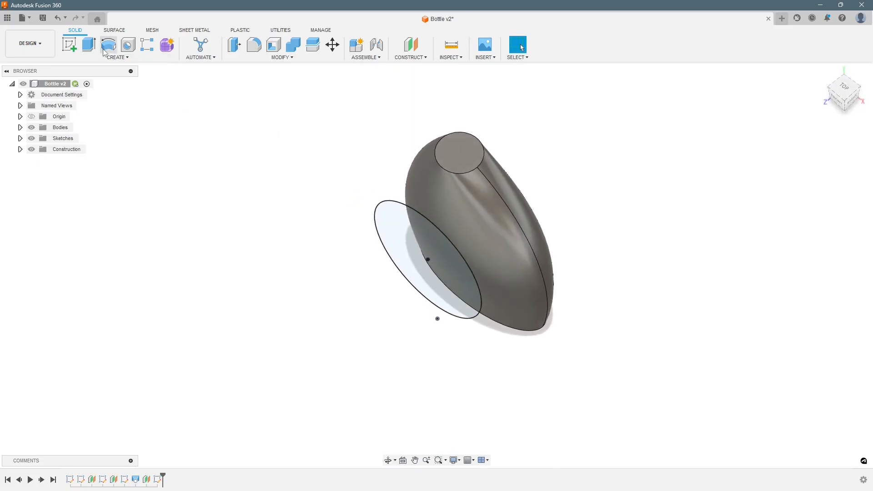
Cut the circle into the bottle side as a recess, extent To Object on the body with -20 offset
left_click(87, 45)
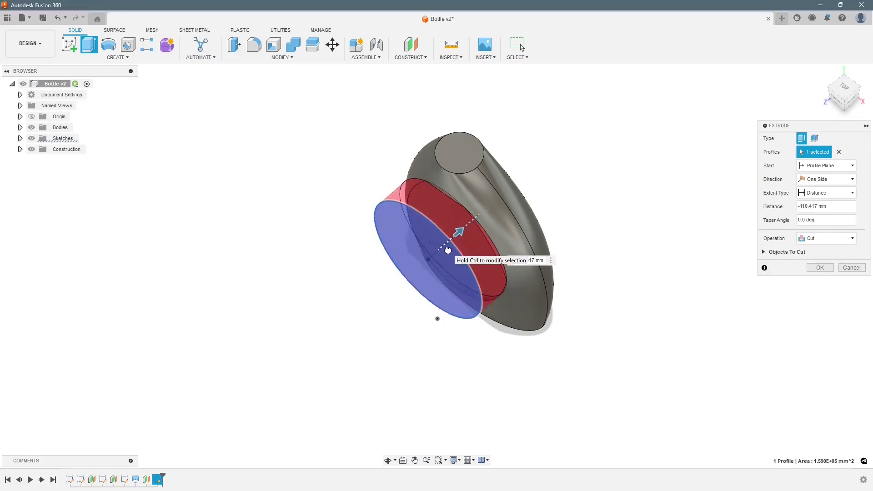
left_click_drag(455, 232, 465, 226)
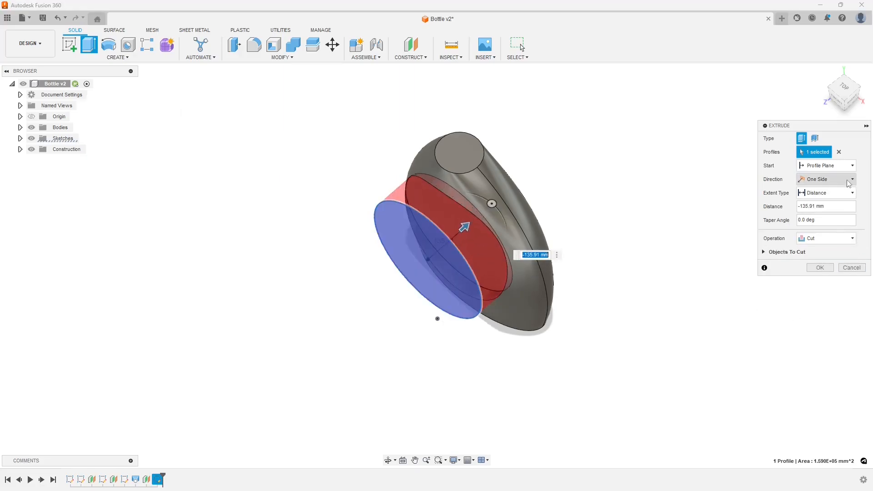
mouse_move(835, 193)
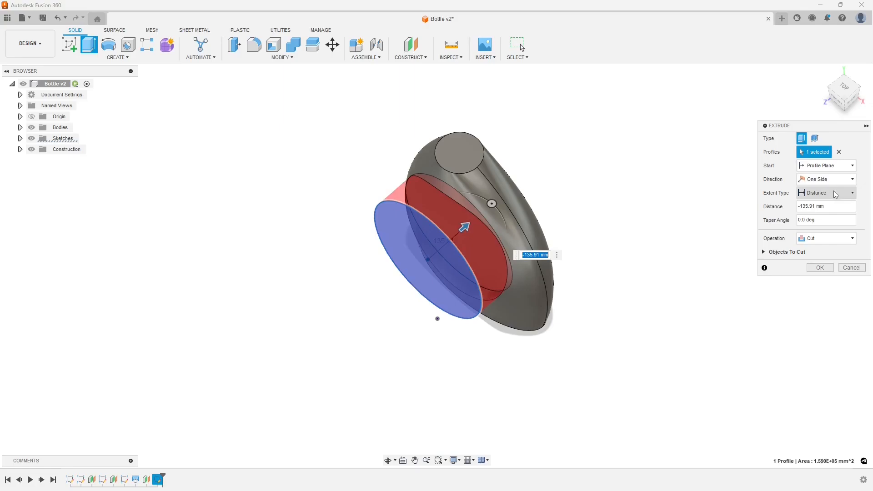
left_click(825, 193)
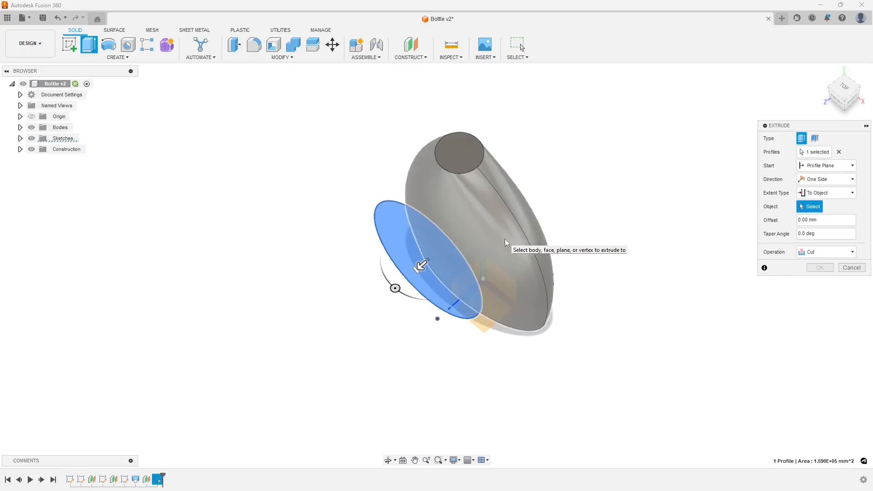
left_click(512, 184)
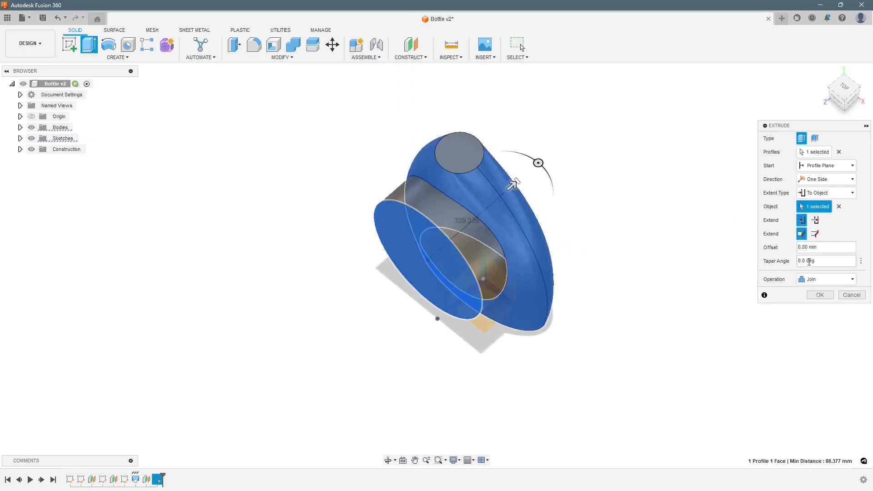
left_click(825, 248)
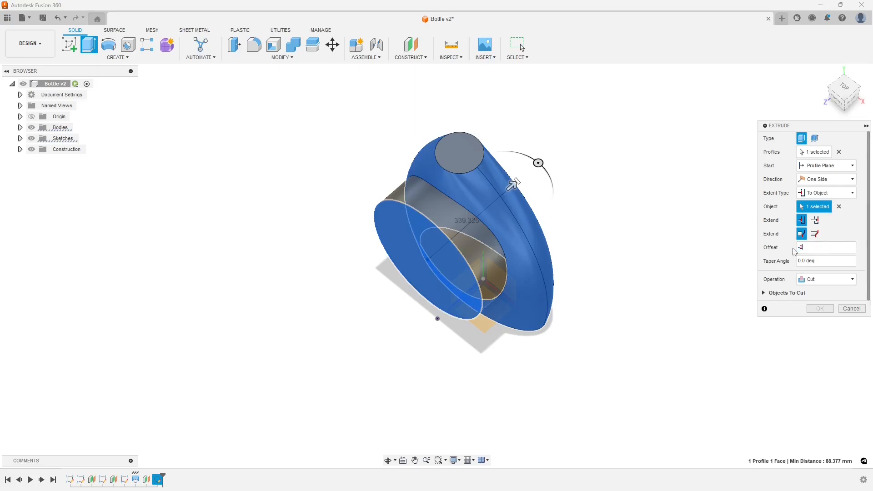
type("-20")
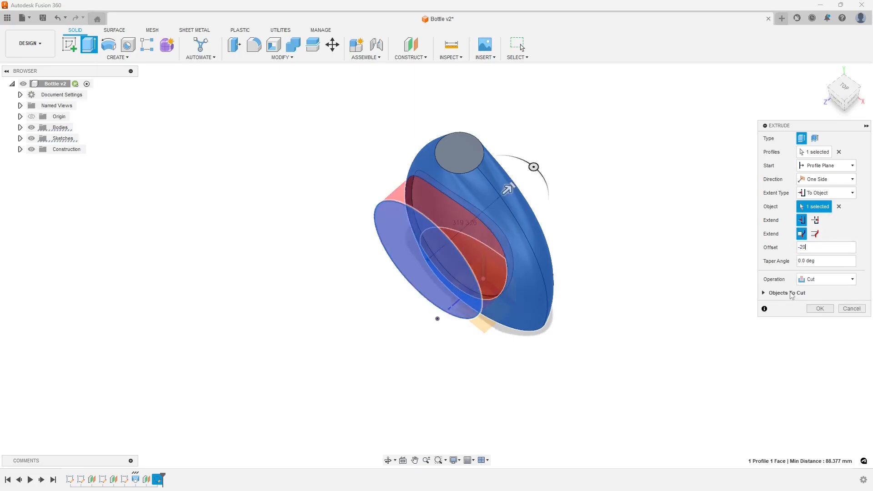
left_click(820, 308)
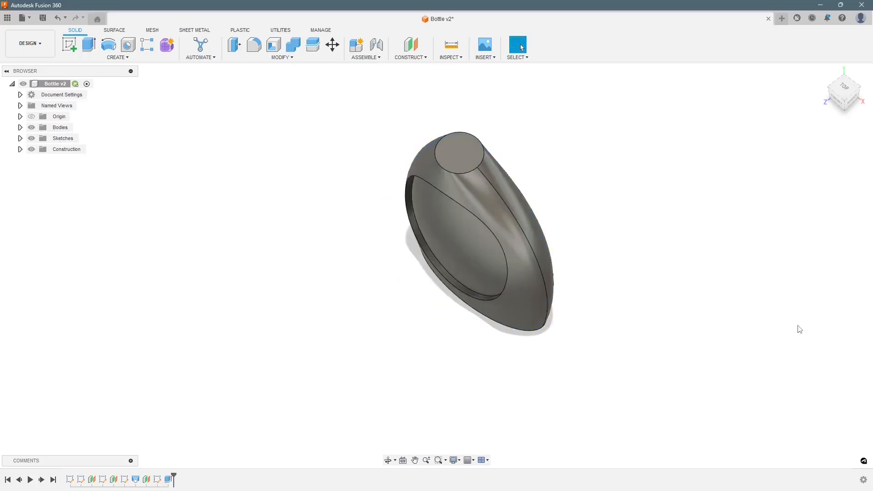
left_click(463, 235)
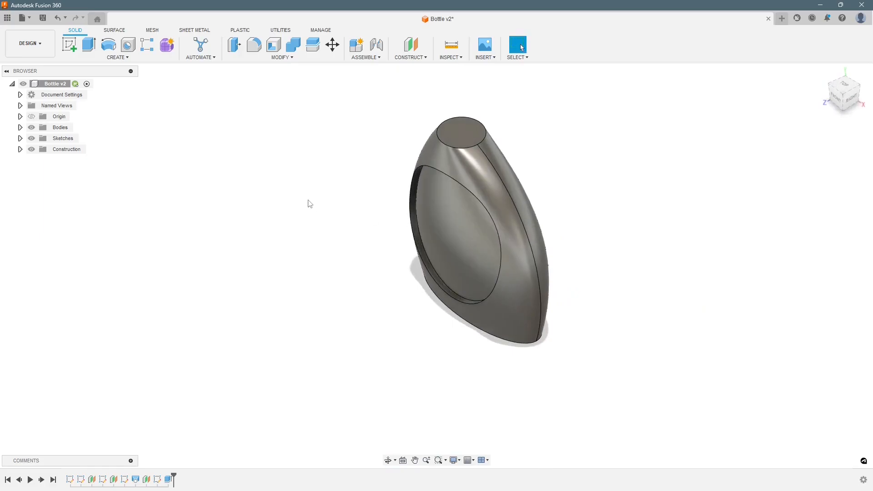
mouse_move(154, 86)
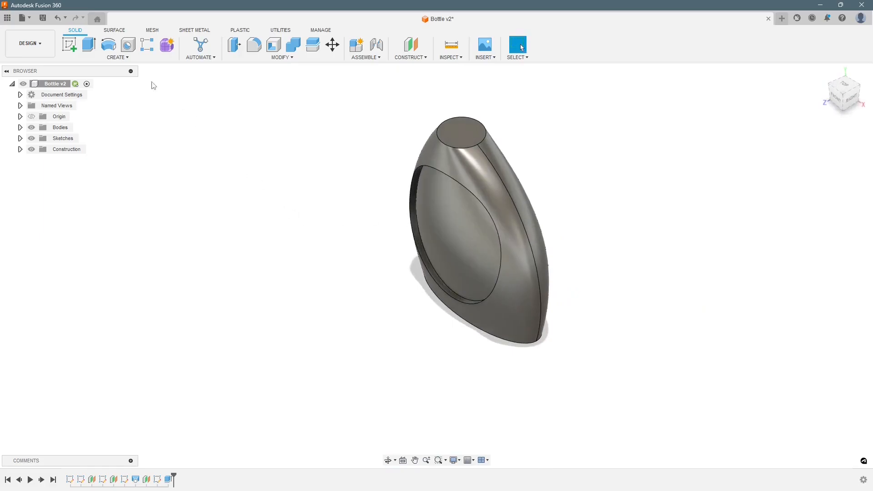
Mirror the recess feature across the XY origin plane to the opposite side
left_click(117, 56)
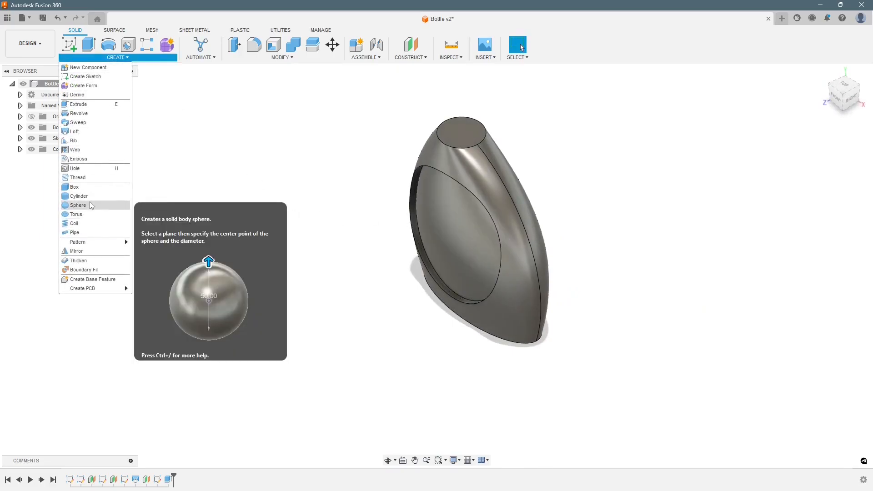
mouse_move(76, 251)
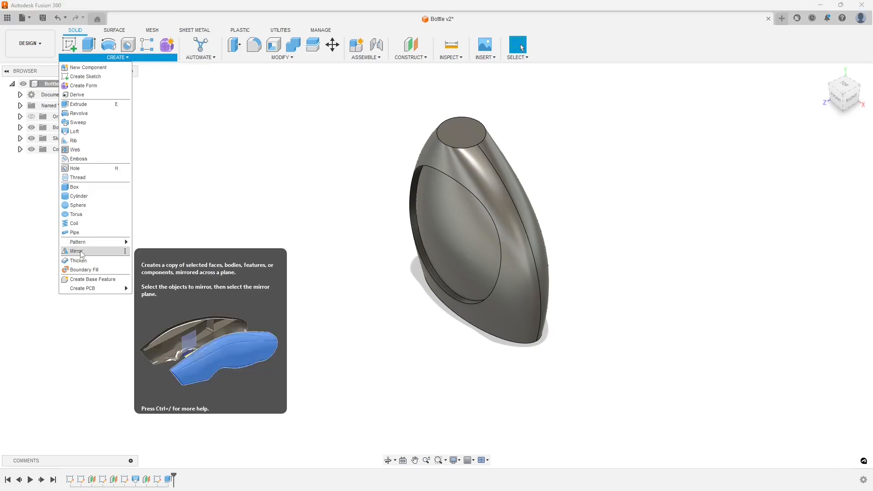
left_click(75, 251)
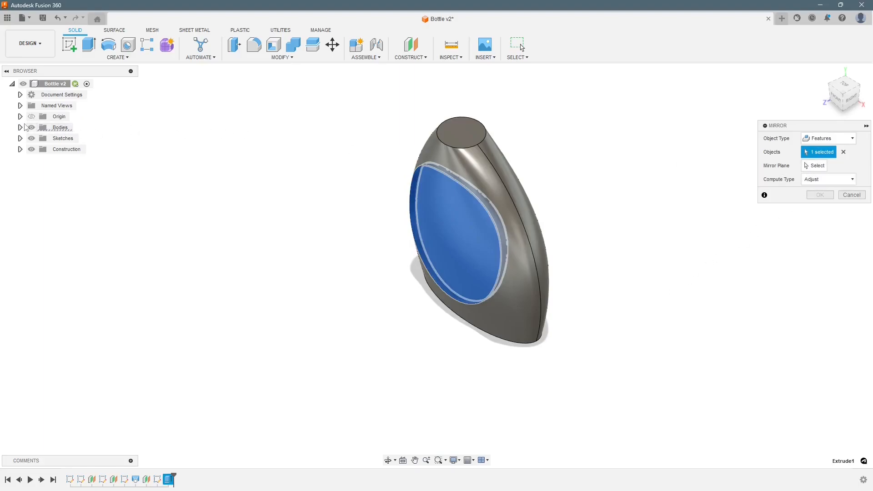
mouse_move(136, 176)
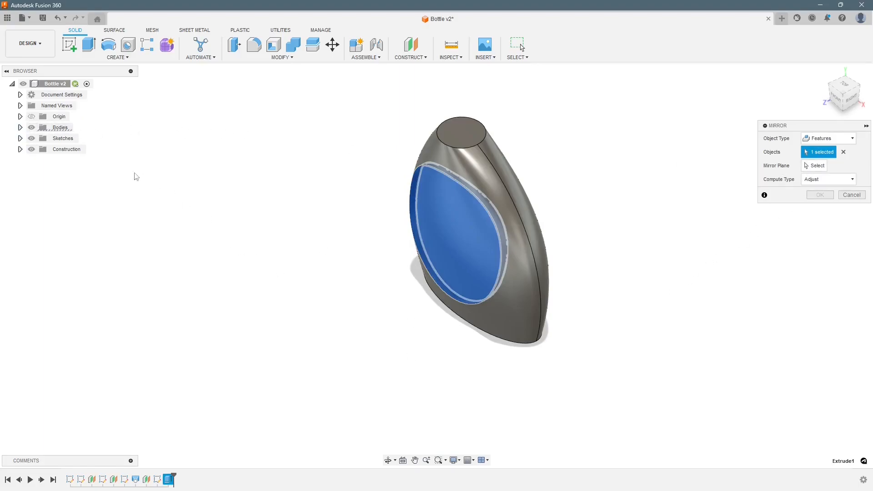
left_click(20, 116)
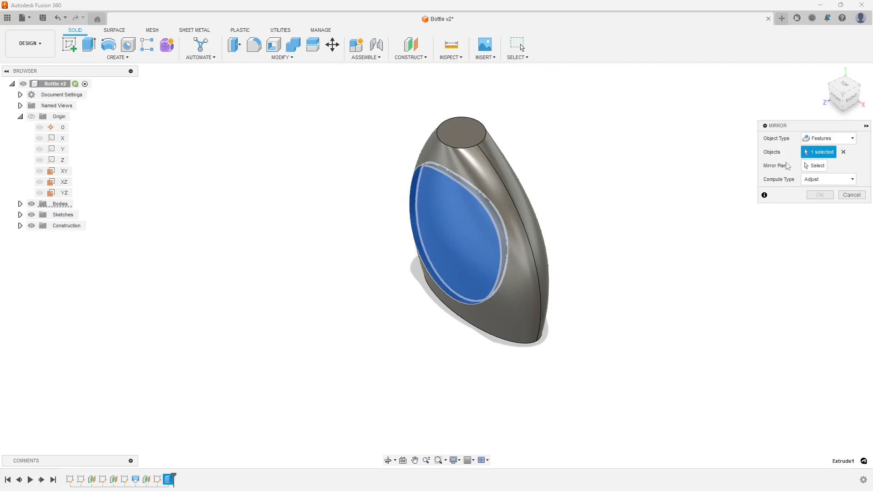
left_click(63, 171)
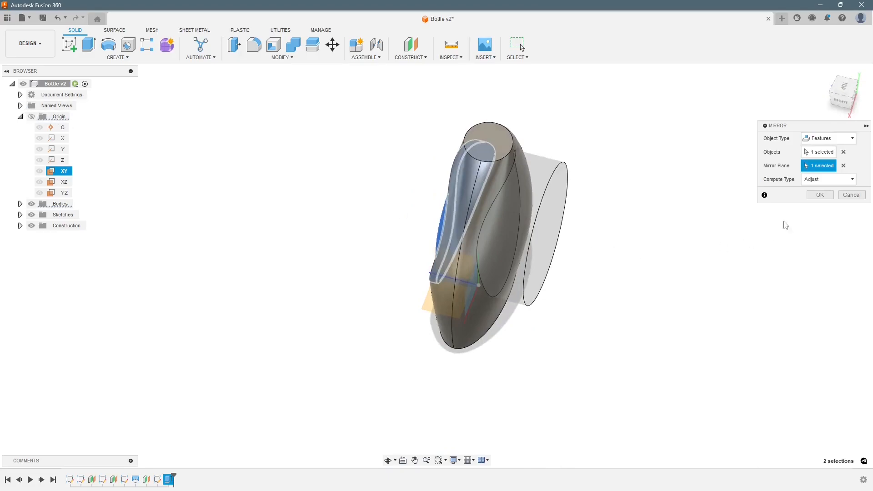
left_click(820, 194)
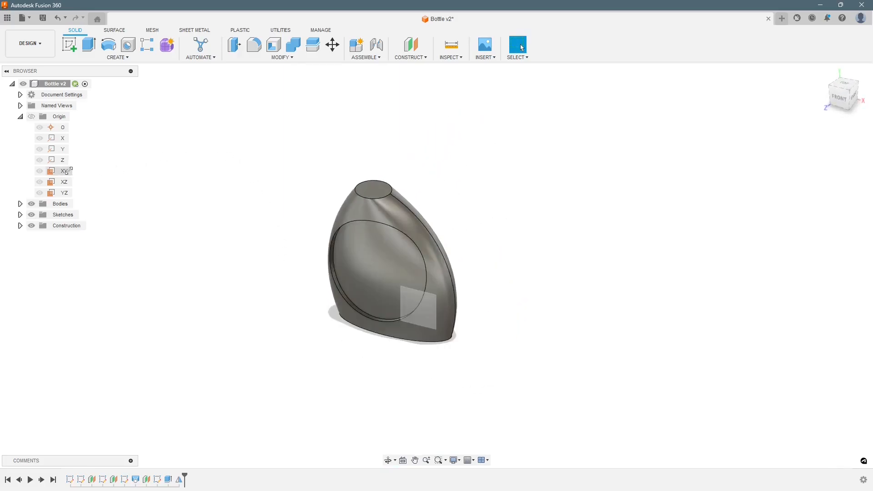
Start a sketch on the XY plane and project the recess circle edge into it
right_click(64, 171)
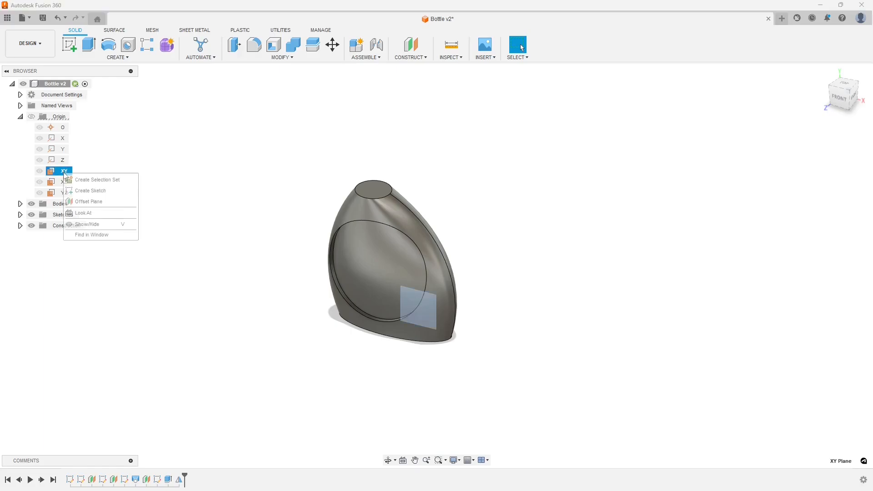
left_click(91, 191)
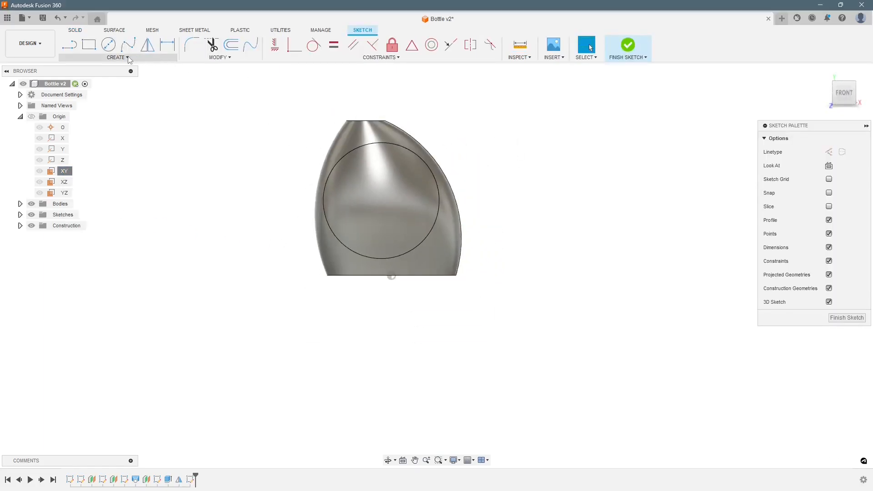
left_click(117, 56)
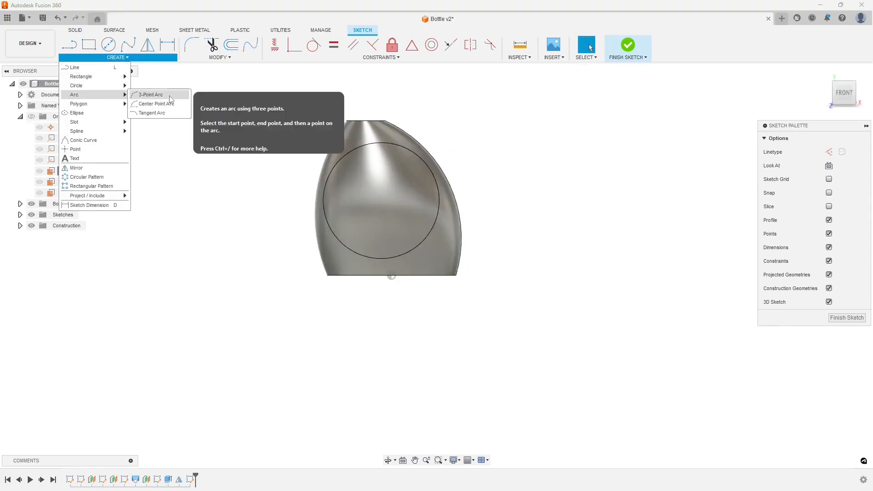
left_click(149, 93)
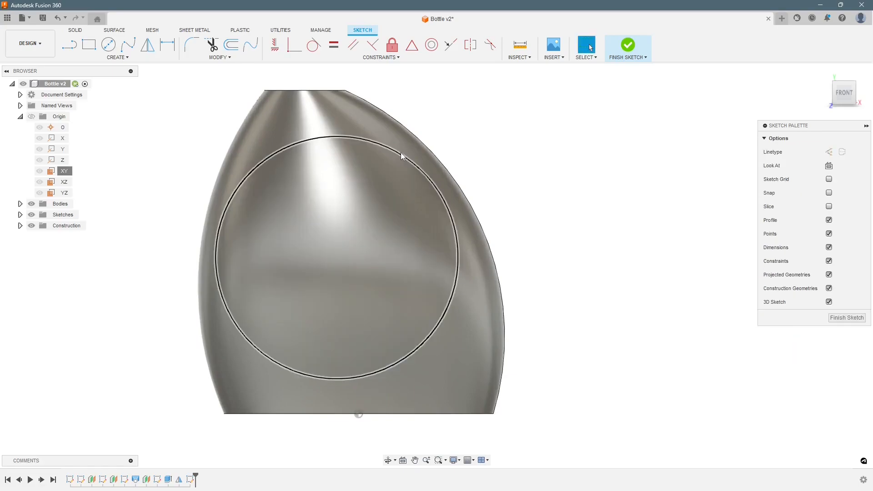
left_click(400, 155)
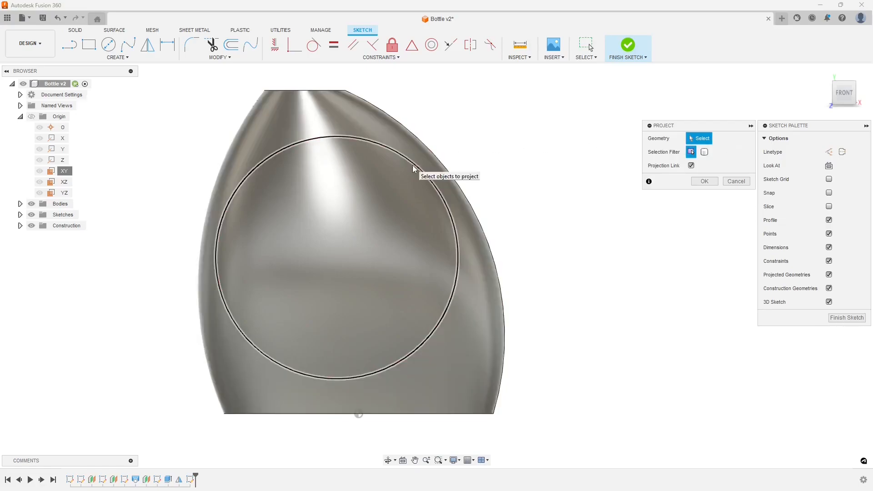
left_click(704, 181)
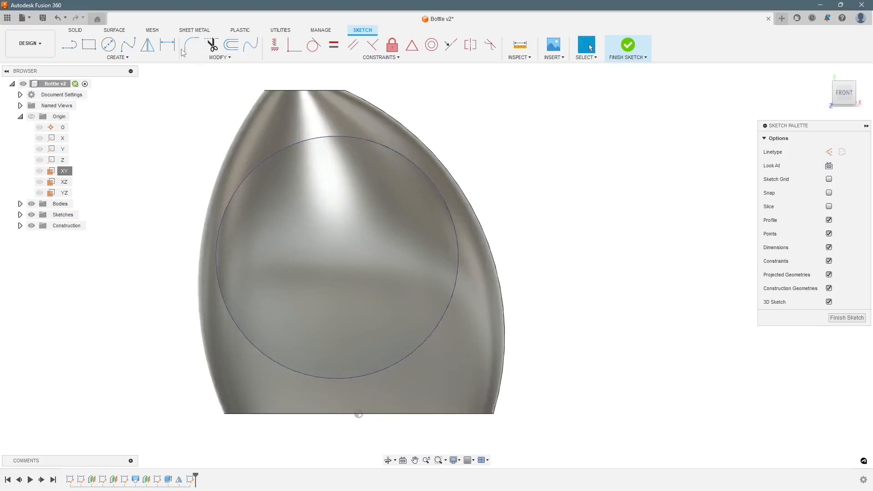
left_click(117, 57)
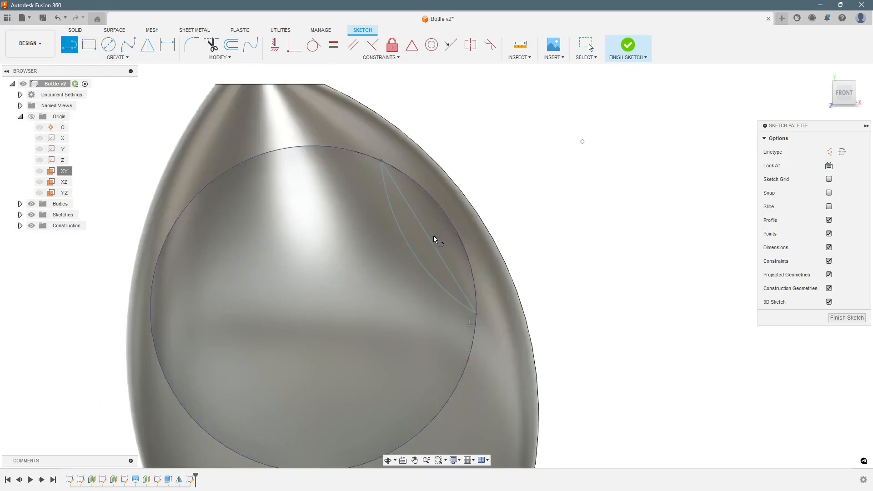
mouse_move(424, 237)
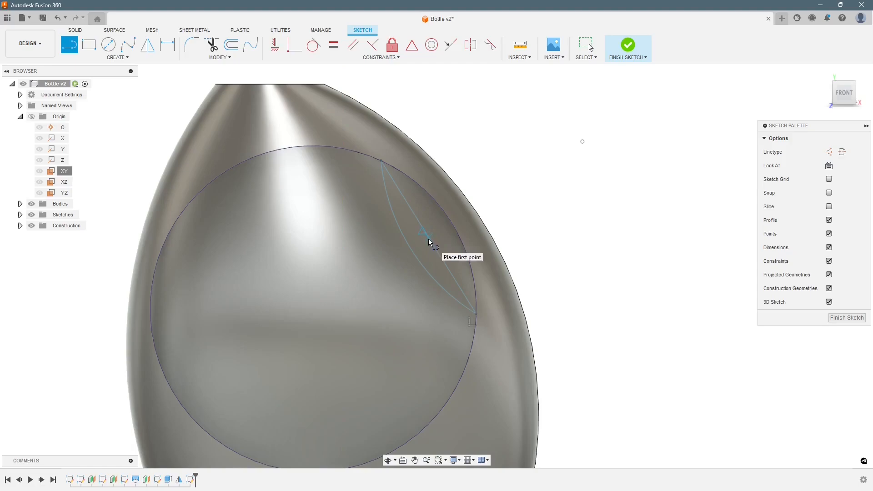
Draw the R300 lens arc with its 300 and 120° dimensions inside the circle and finish the sketch
left_click(417, 244)
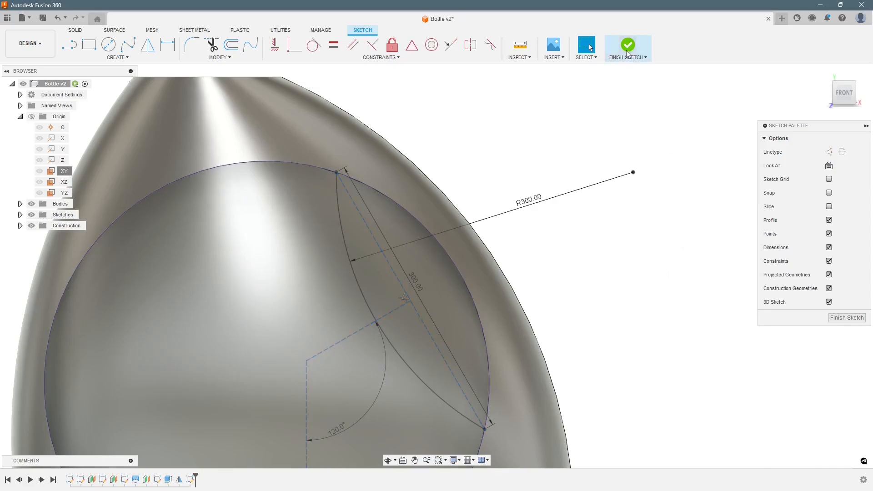
left_click(627, 44)
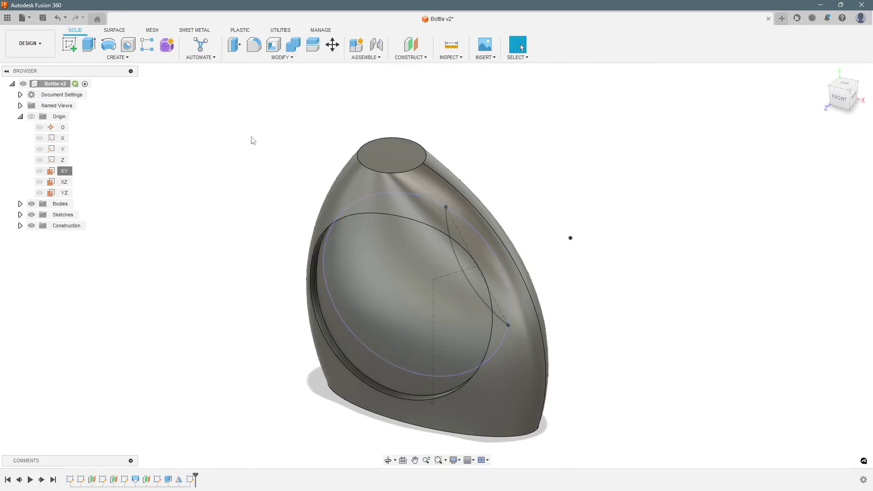
Cut the lens profile symmetrically through all to form the handle opening
left_click(87, 45)
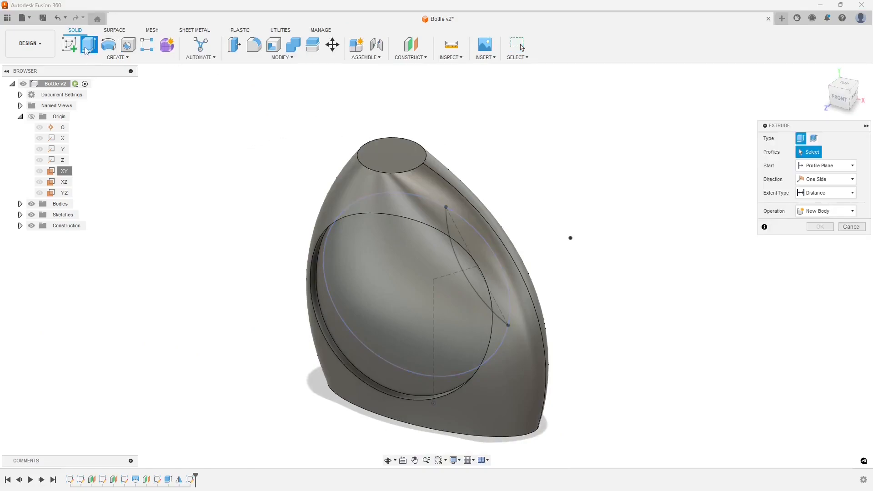
left_click(475, 267)
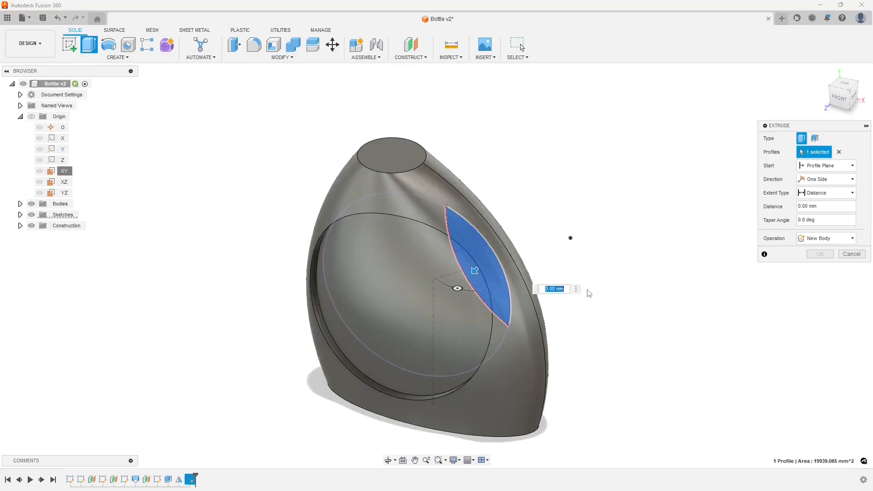
left_click(852, 179)
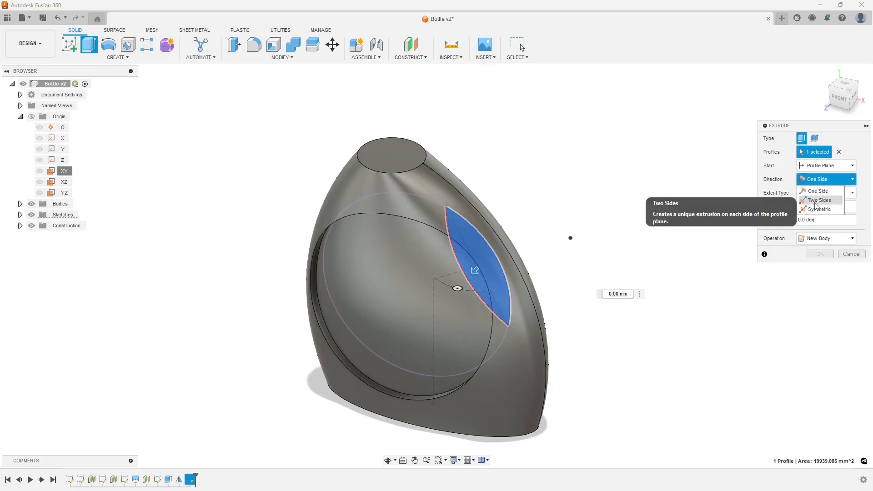
left_click(820, 209)
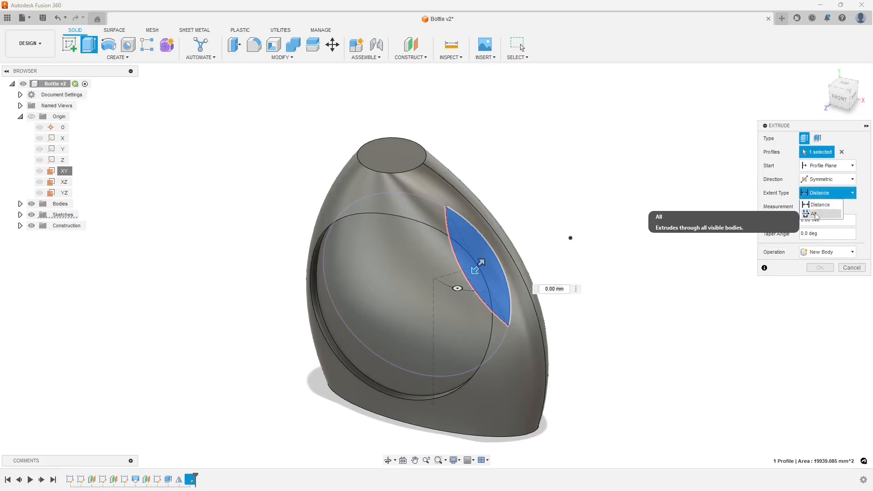
left_click(814, 214)
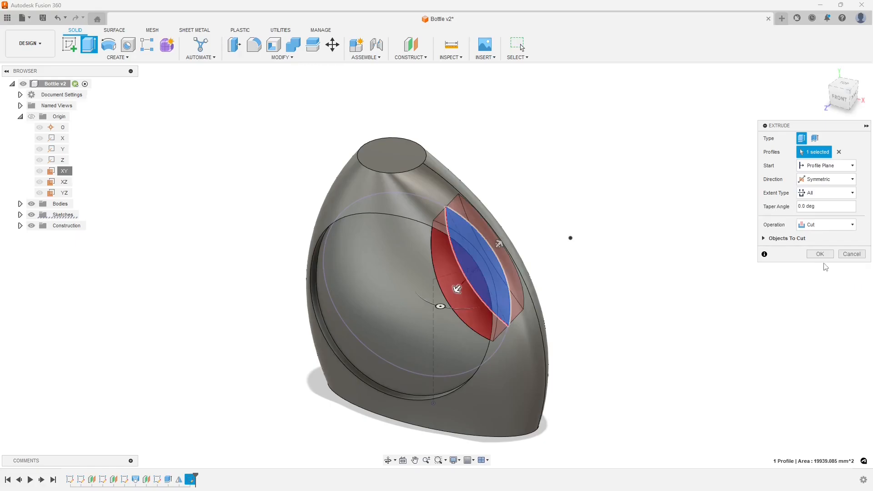
left_click(820, 254)
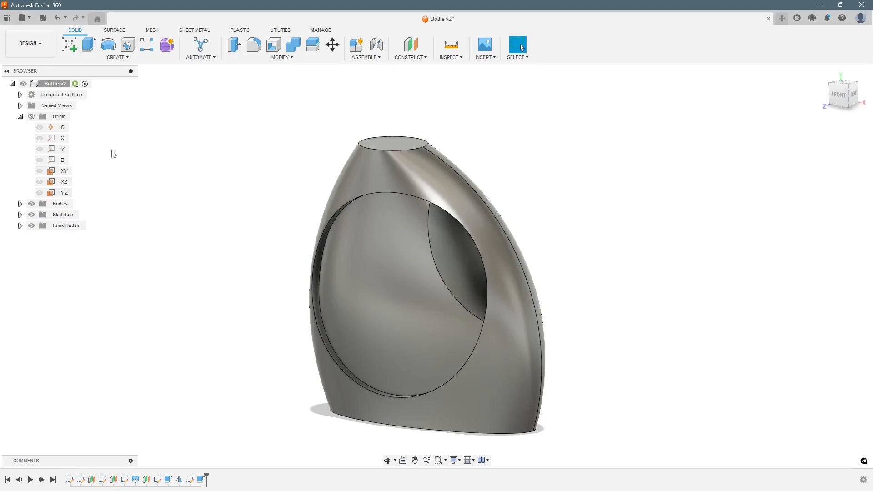
Sketch the stepped neck profile on XY from the projected top edge, dimensioned 50, 80 and 20, and finish
left_click(64, 171)
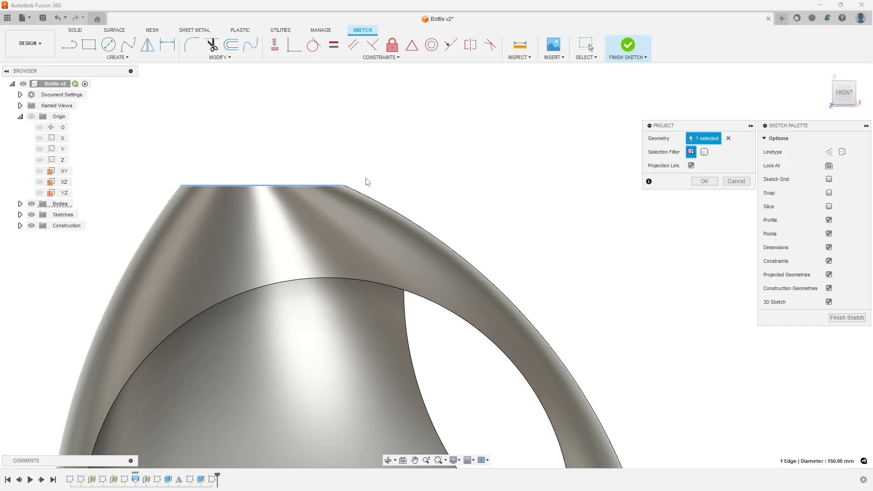
left_click(704, 181)
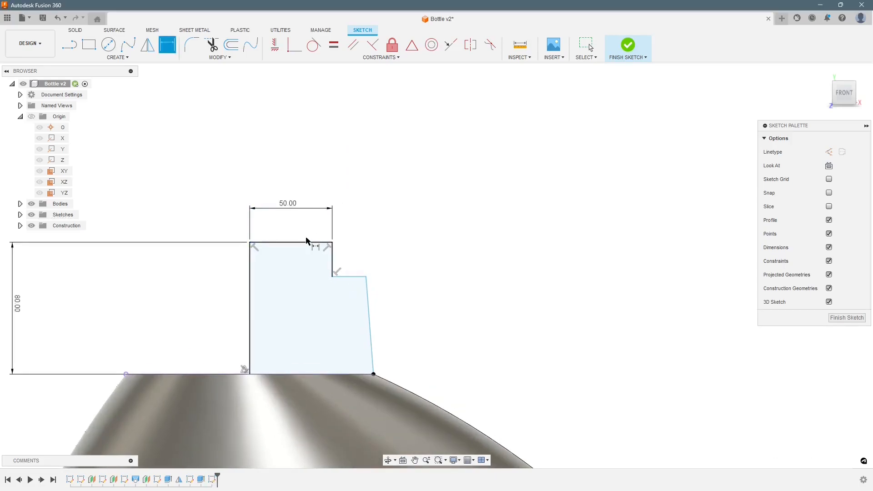
mouse_move(351, 287)
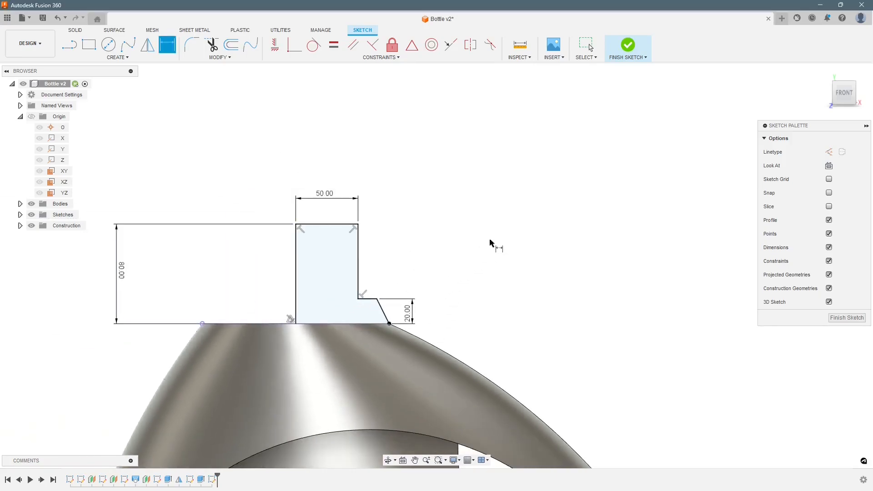
left_click(627, 44)
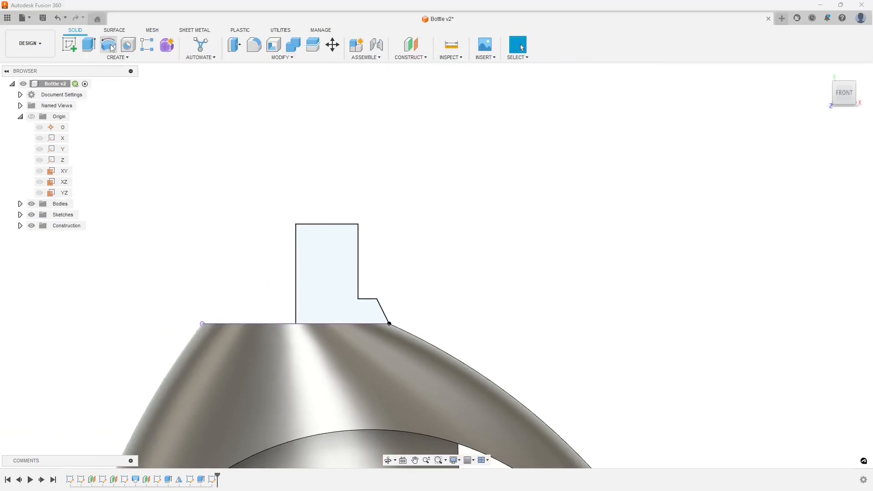
Revolve the neck profile into a cylindrical solid on top of the bottle
left_click(109, 44)
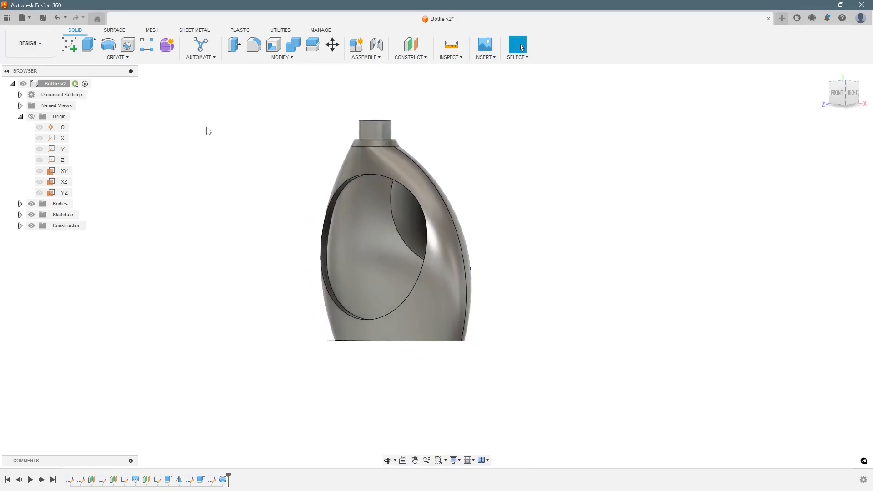
left_click(253, 44)
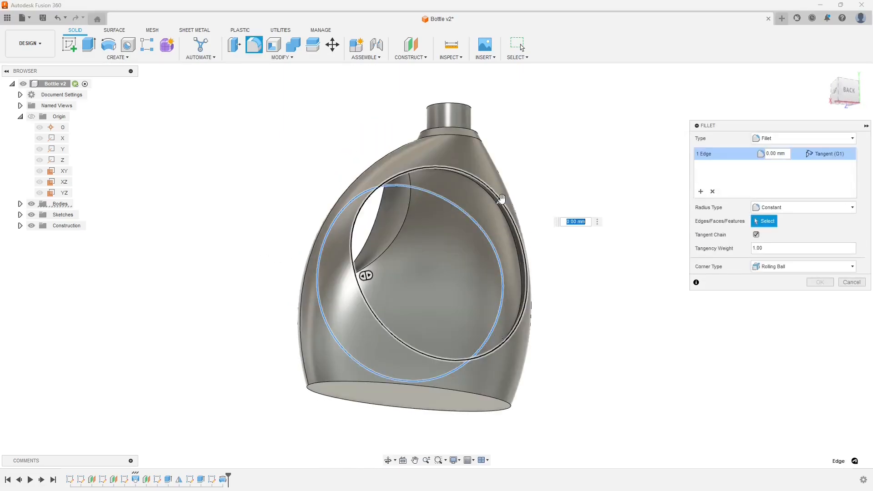
Round both recess rim edges with a 10 mm fillet
left_click(500, 201)
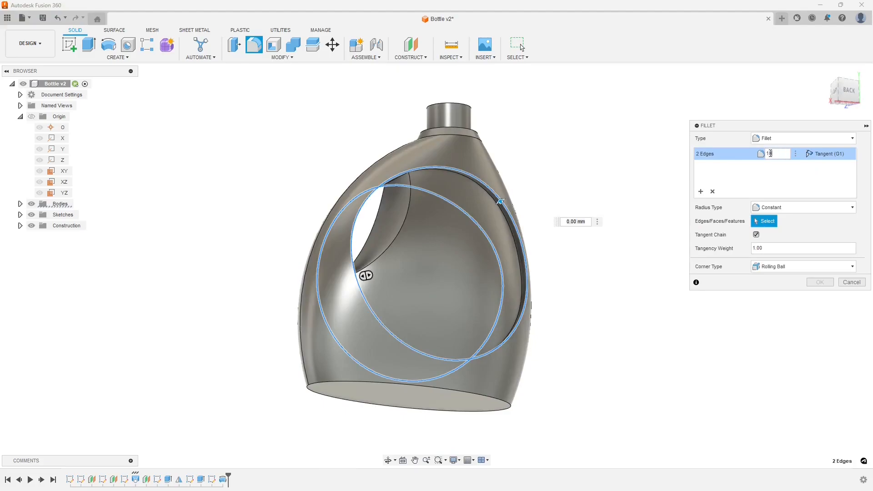
type("10")
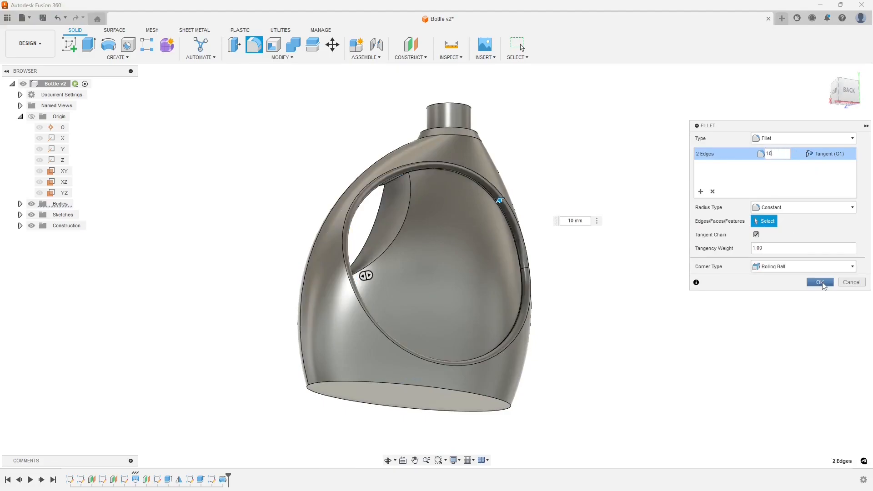
left_click(819, 282)
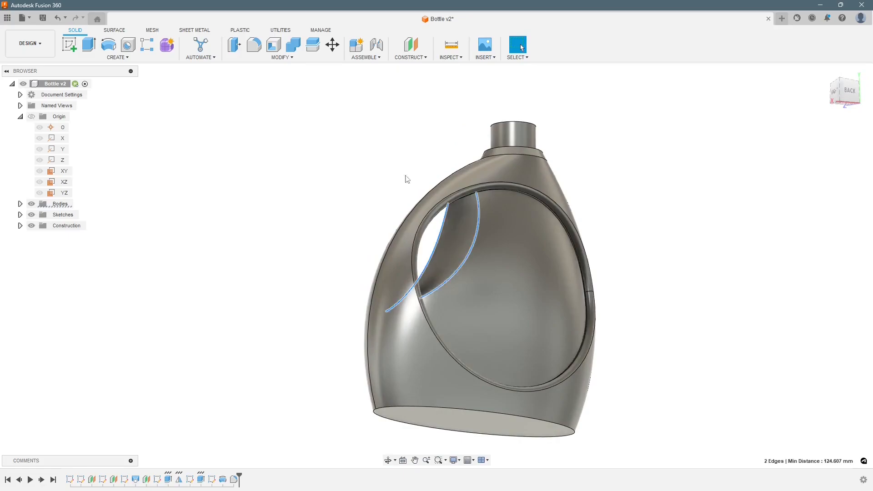
Round the two handle-opening edges with a 20 mm fillet
left_click(255, 45)
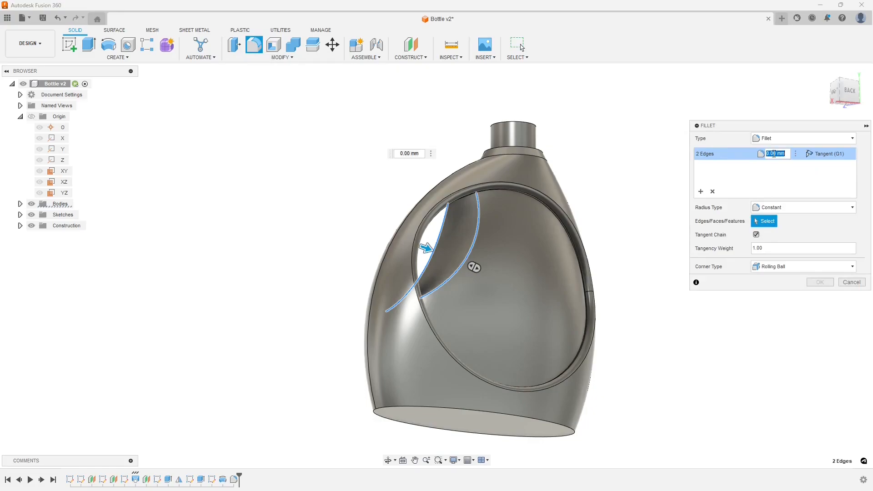
type("20")
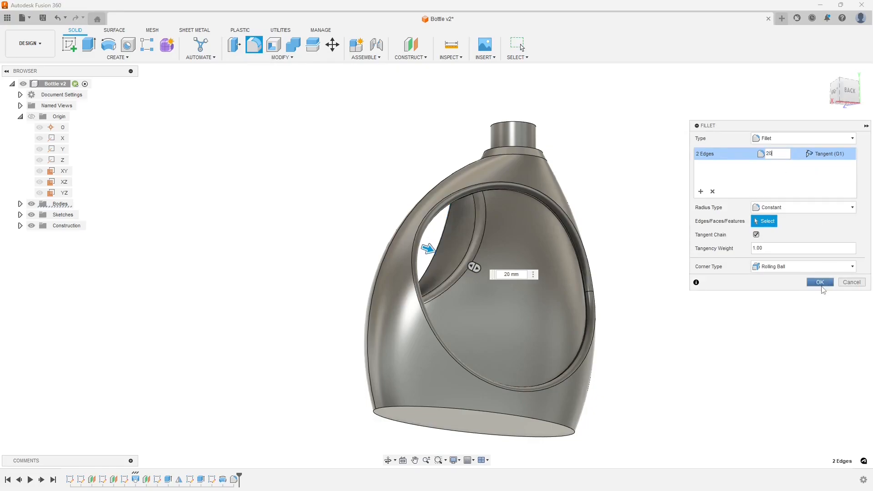
left_click(819, 282)
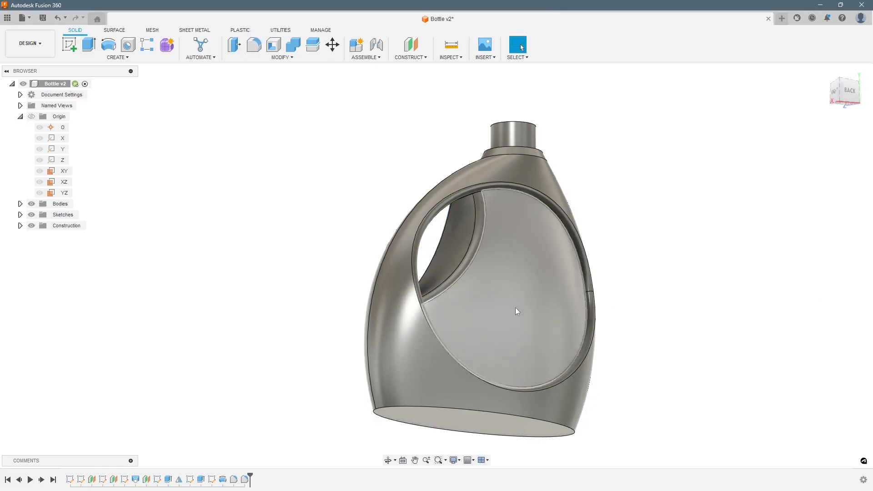
left_click_drag(515, 309, 409, 346)
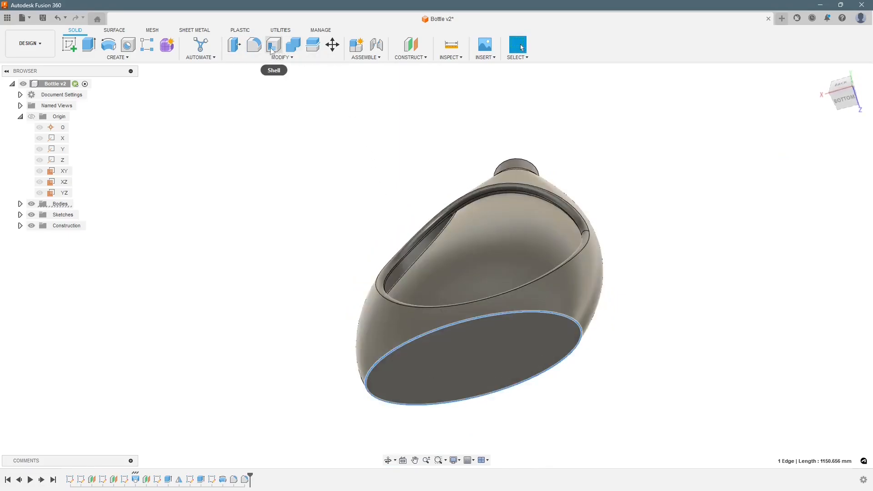
Round the bottle's bottom edge with a 20 mm fillet
left_click(254, 45)
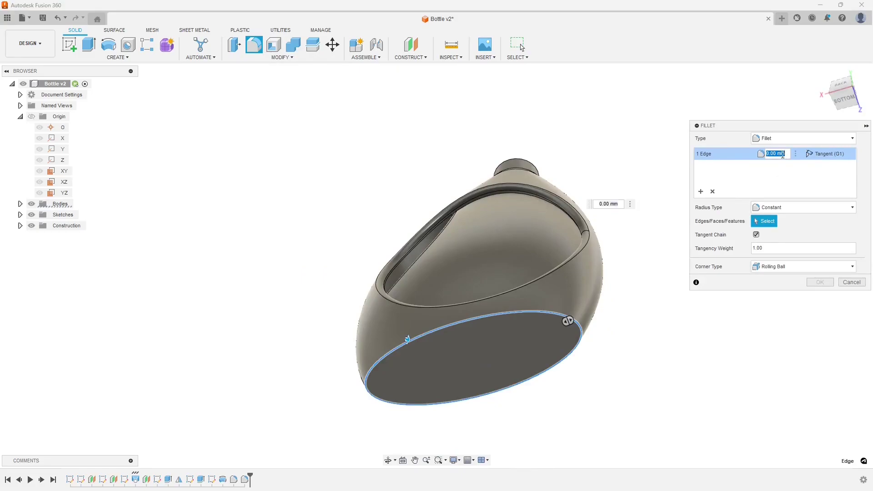
type("20")
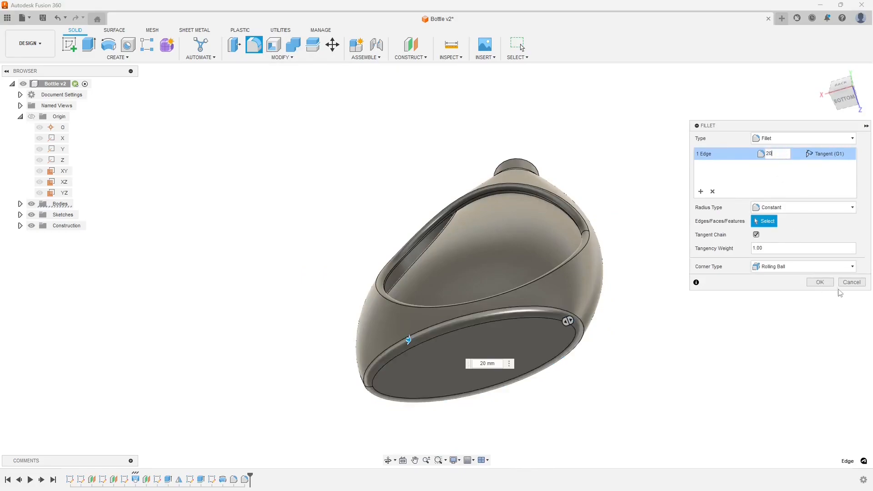
left_click(819, 282)
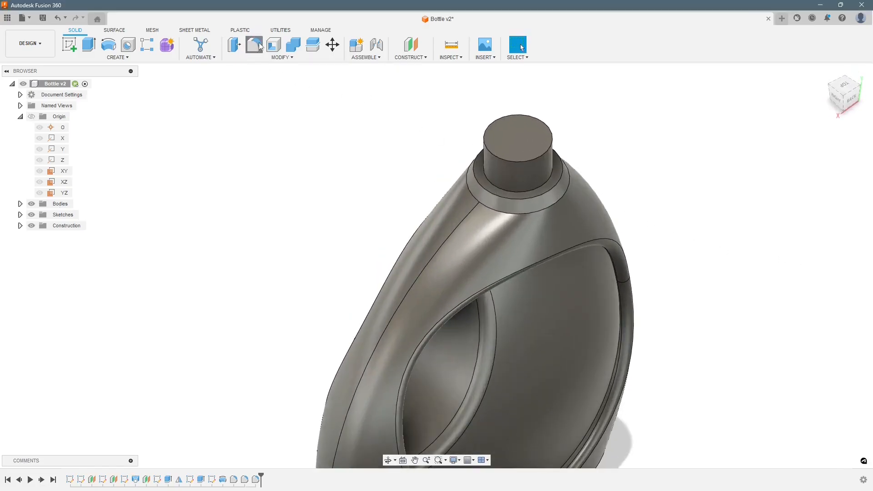
left_click(254, 44)
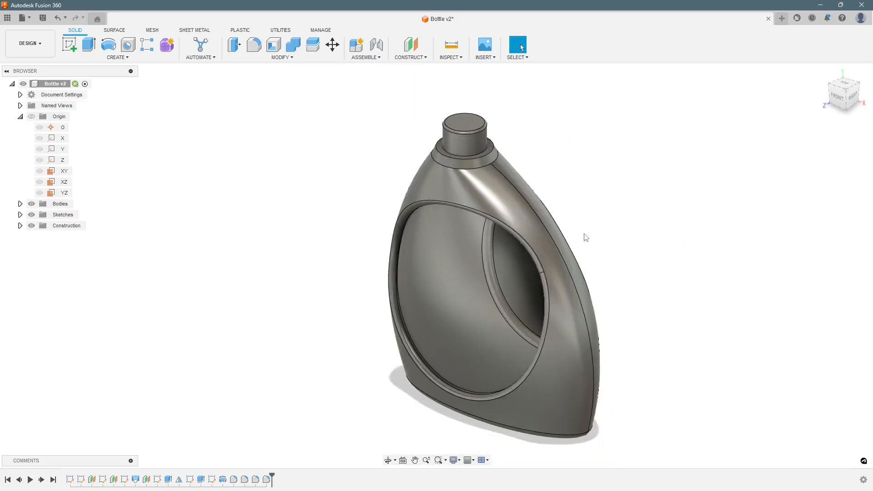
left_click_drag(584, 236, 506, 210)
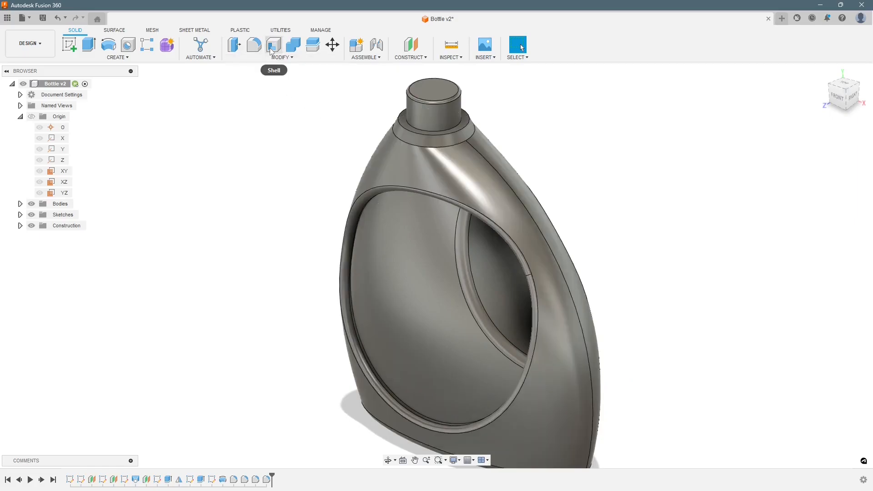
mouse_move(273, 45)
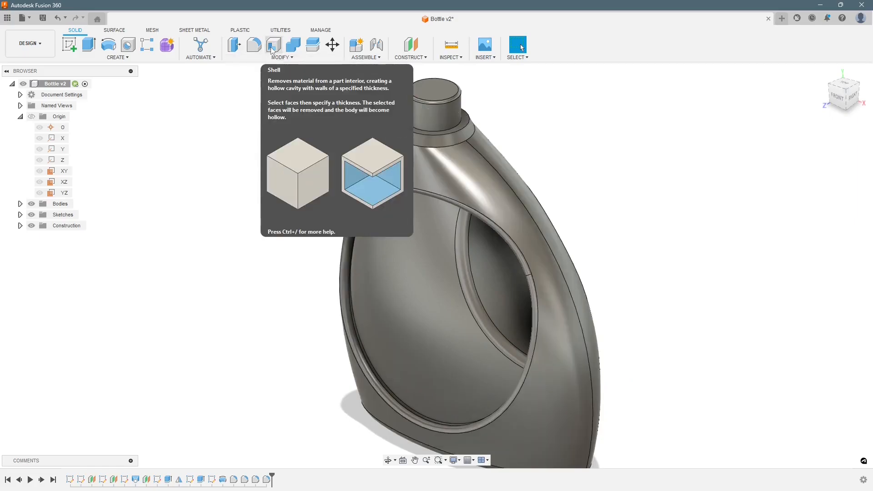
mouse_move(272, 102)
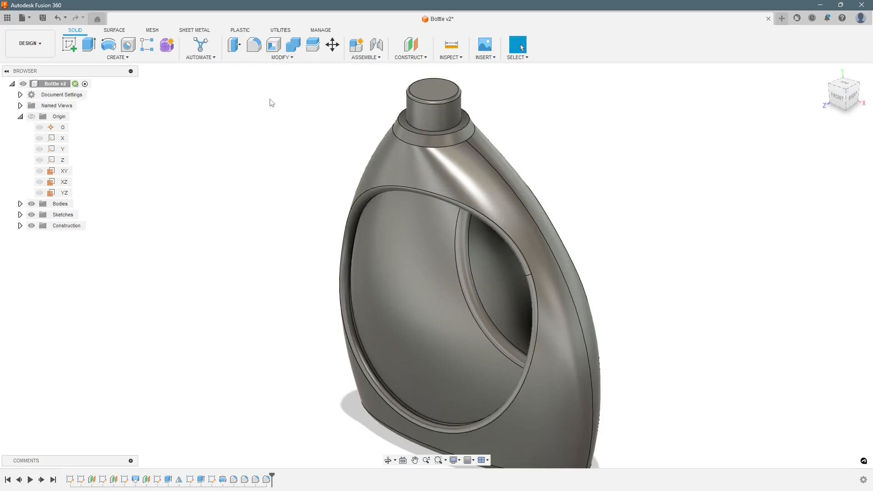
Shell the bottle to 2 mm walls, removing the neck's top face as the mouth
left_click(273, 45)
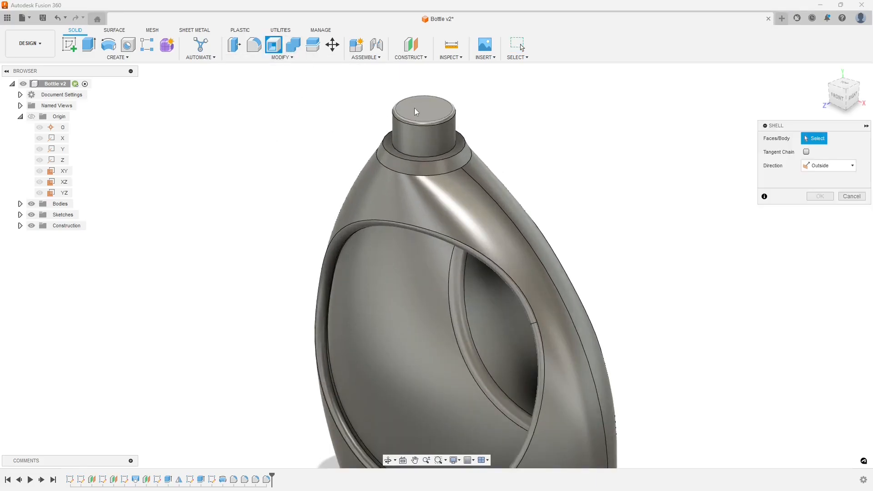
left_click(415, 110)
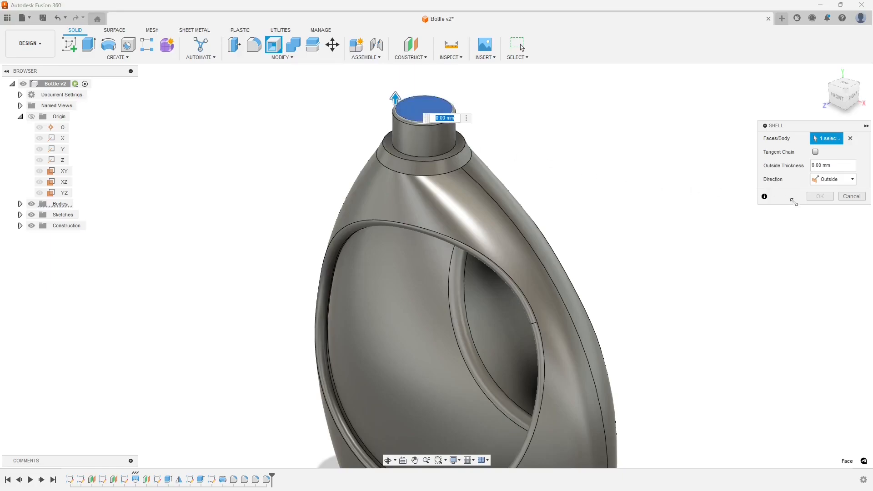
left_click(831, 165)
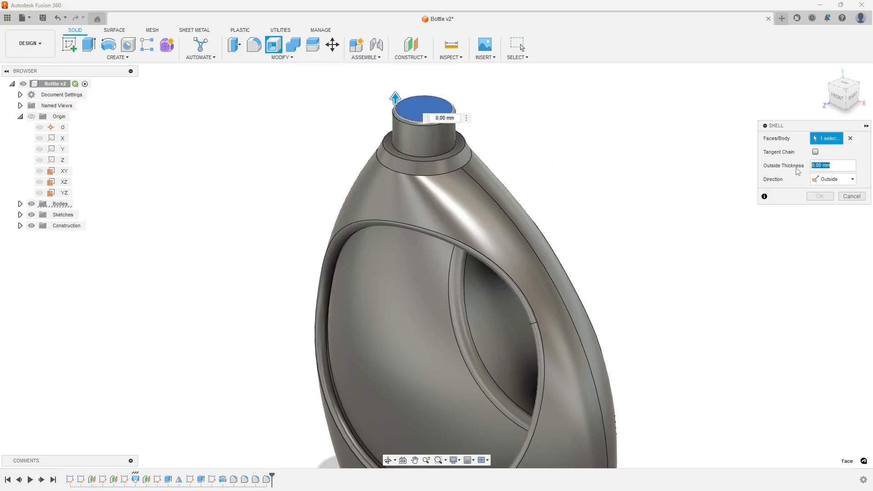
type("2")
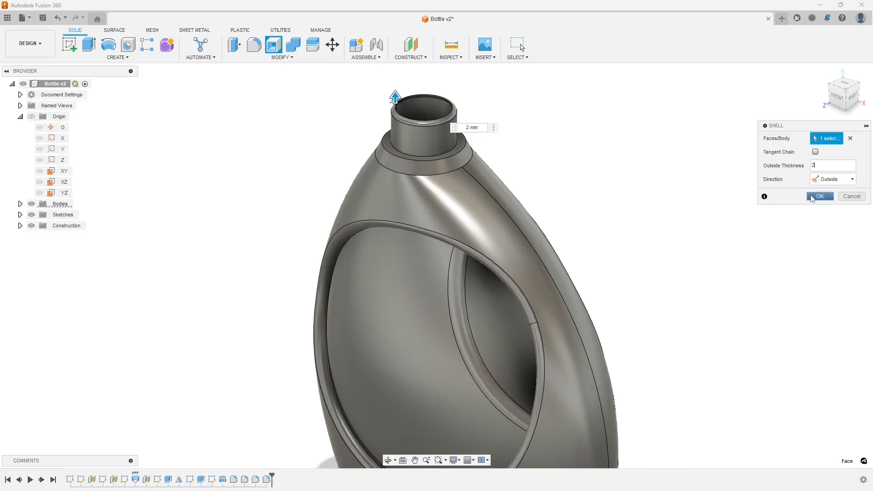
left_click(820, 196)
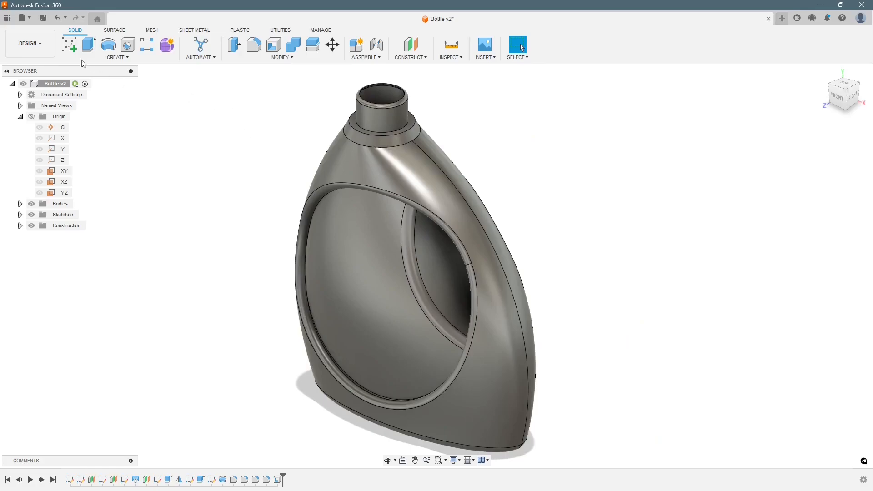
Save the design as a new version, Bottle v3
key("Ctrl+s")
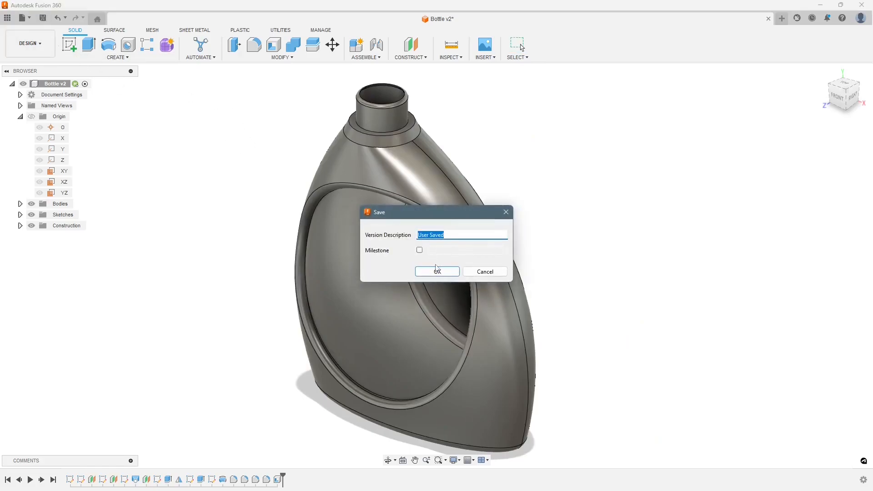
left_click(436, 271)
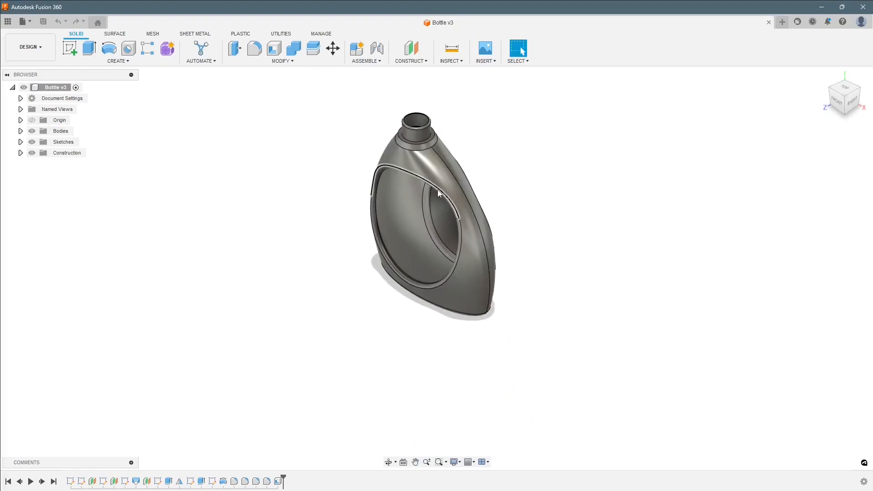
left_click_drag(438, 193, 405, 159)
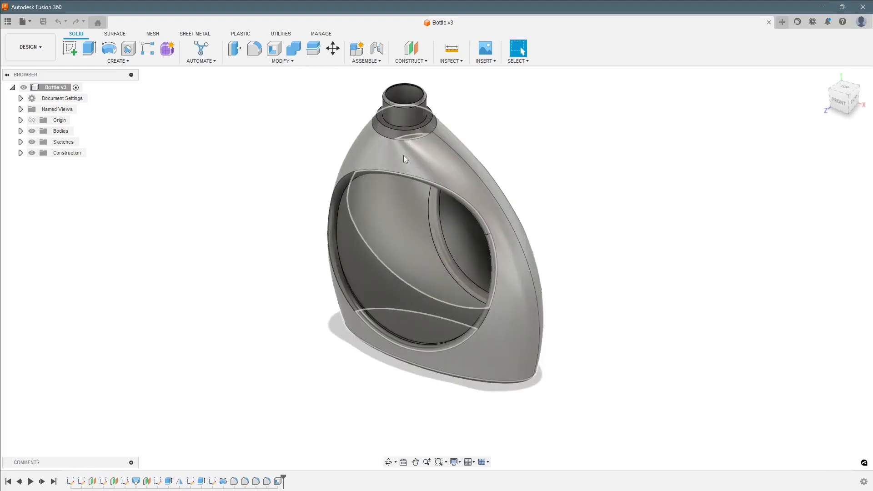
right_click(405, 159)
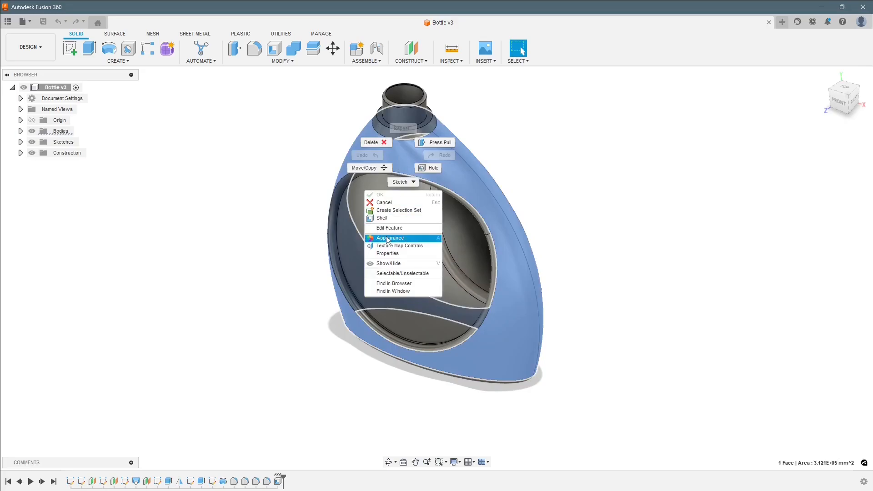
Apply an orange appearance to the bottle body, keeping the black face details
left_click(389, 238)
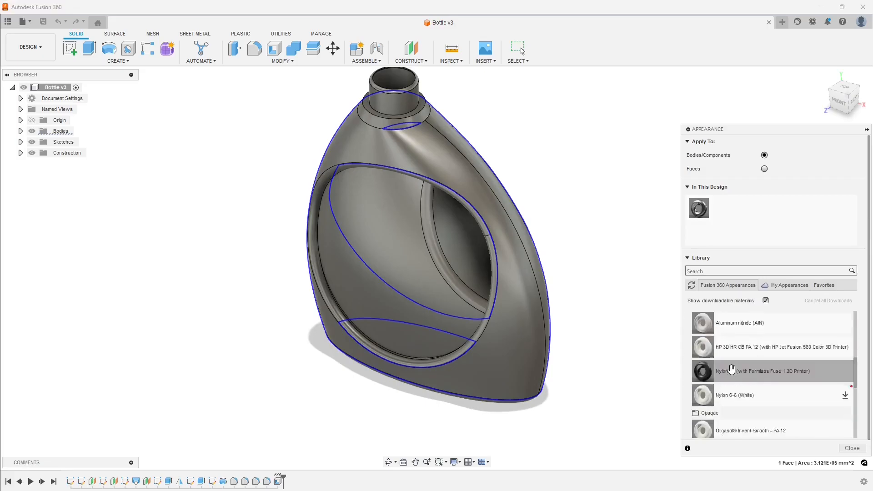
scroll("down", 3)
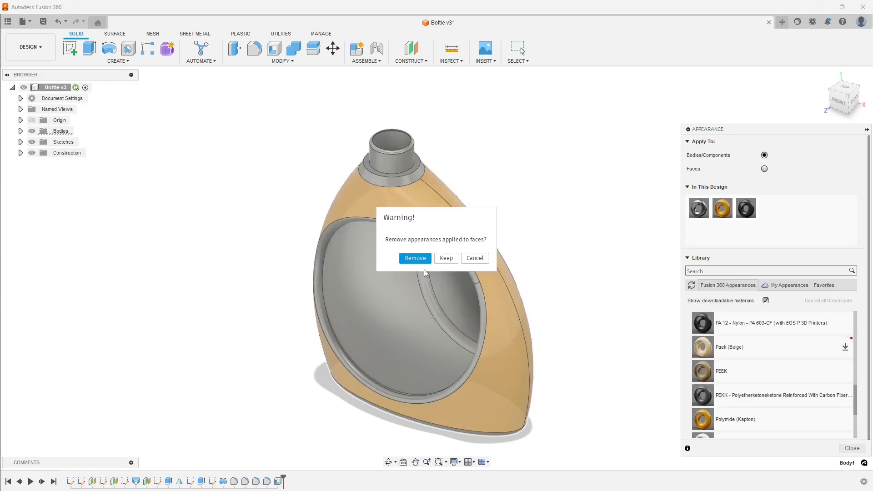
left_click(414, 258)
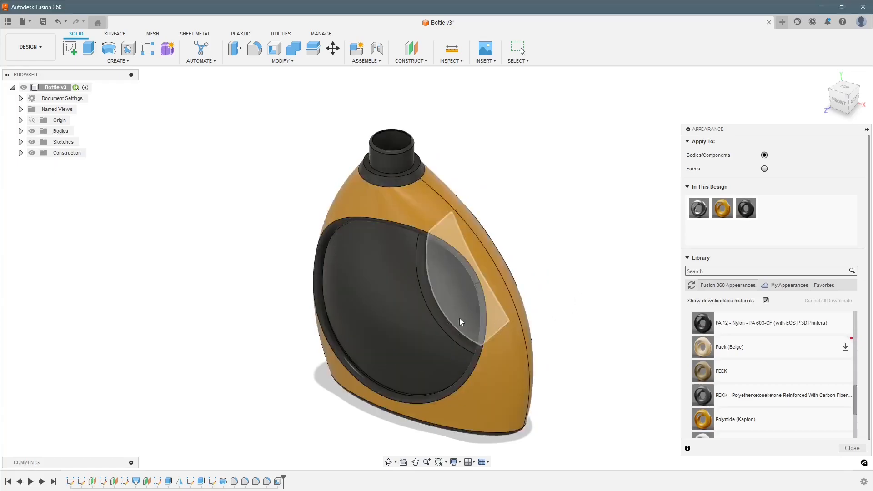
left_click_drag(459, 321, 223, 299)
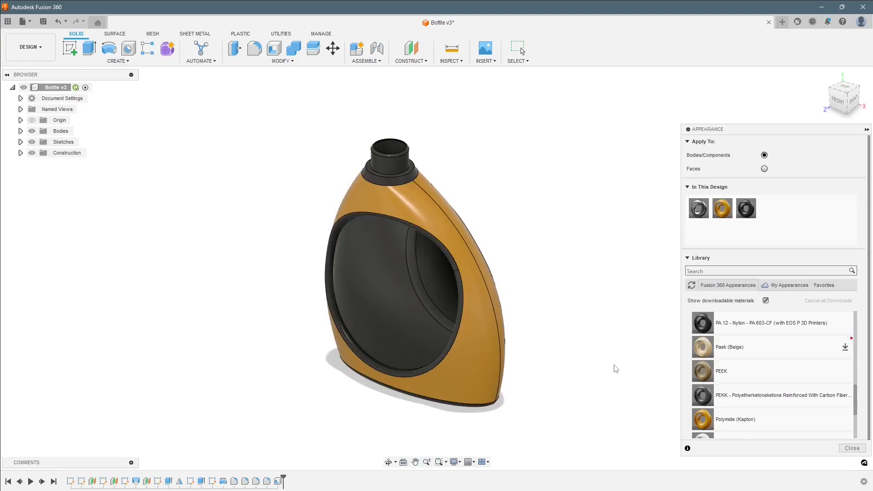
mouse_move(800, 197)
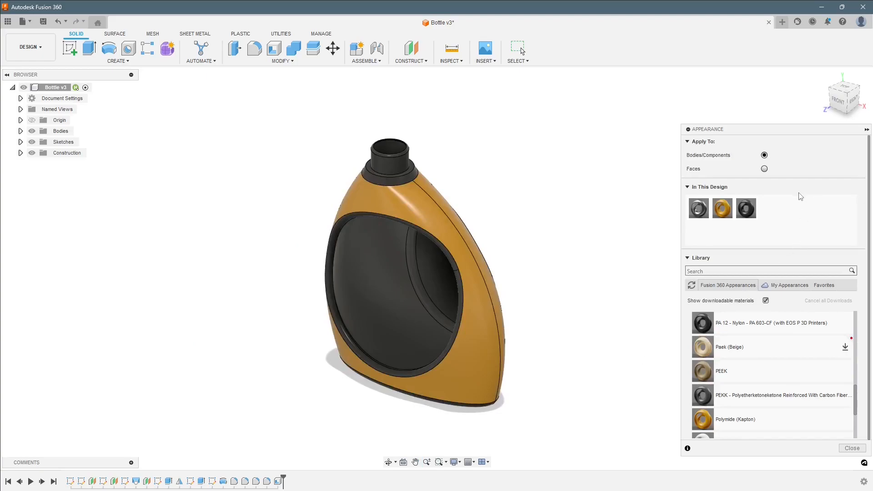
left_click(851, 449)
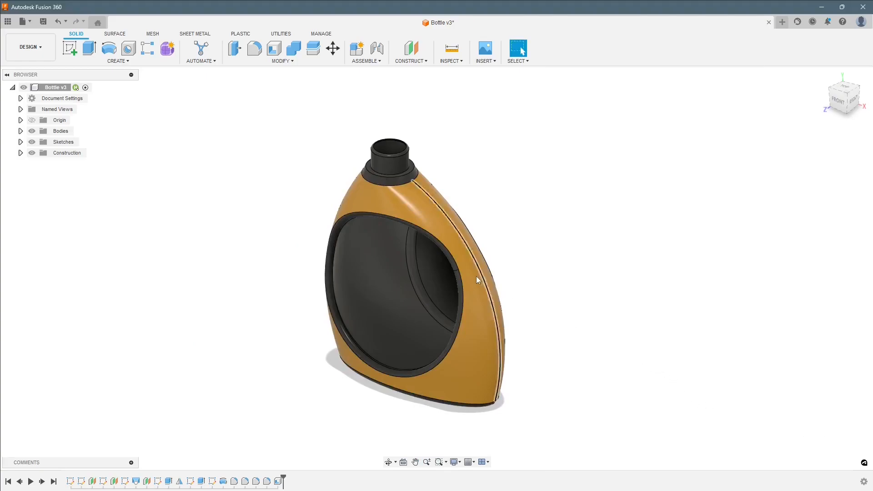
left_click_drag(475, 280, 449, 264)
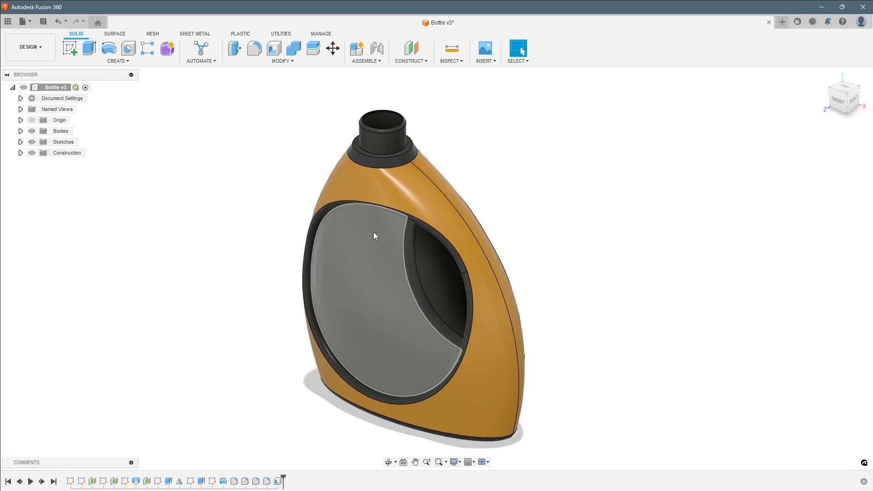
left_click_drag(374, 235, 381, 254)
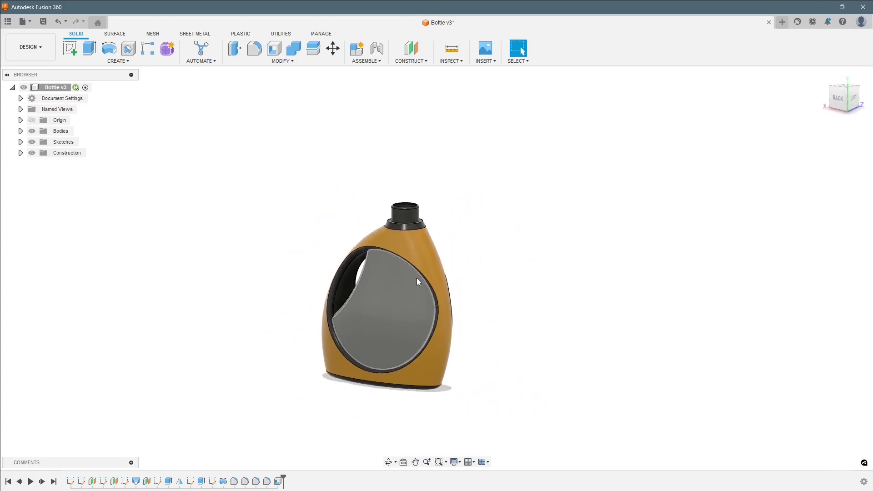
left_click_drag(417, 281, 428, 299)
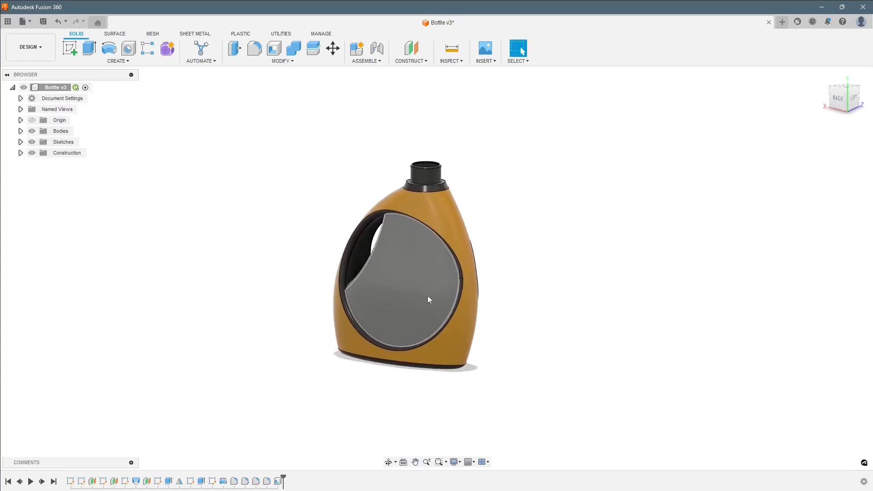